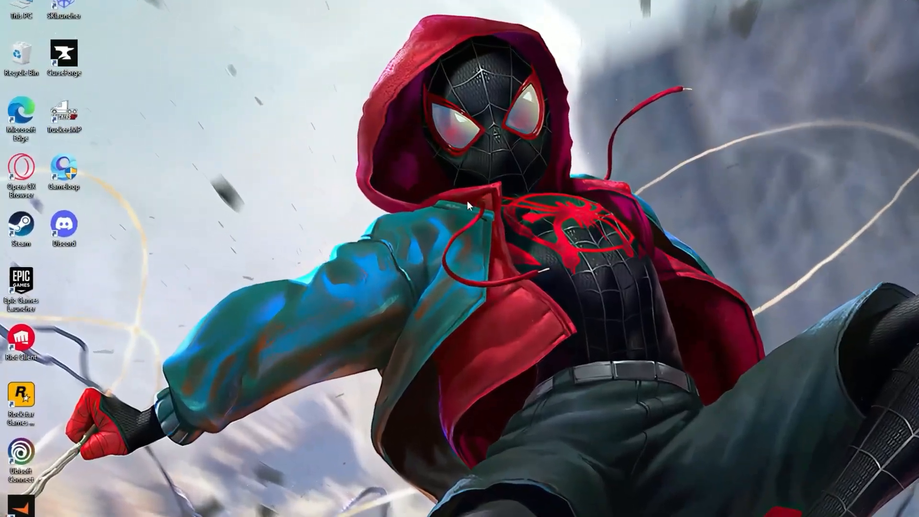
Launch GameLoop and open its Settings window from the top-right menu
{"action": "double_click", "coordinate": [64, 166]}
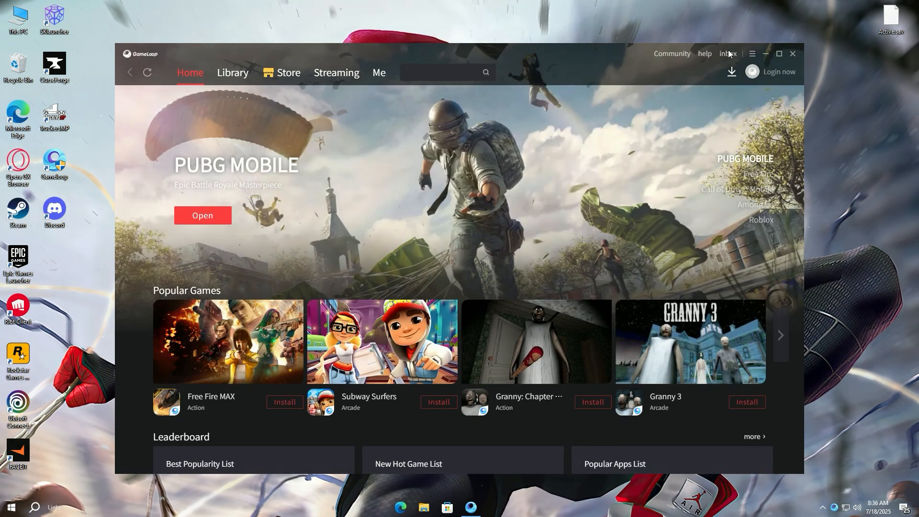
{"action": "left_click", "coordinate": [751, 53]}
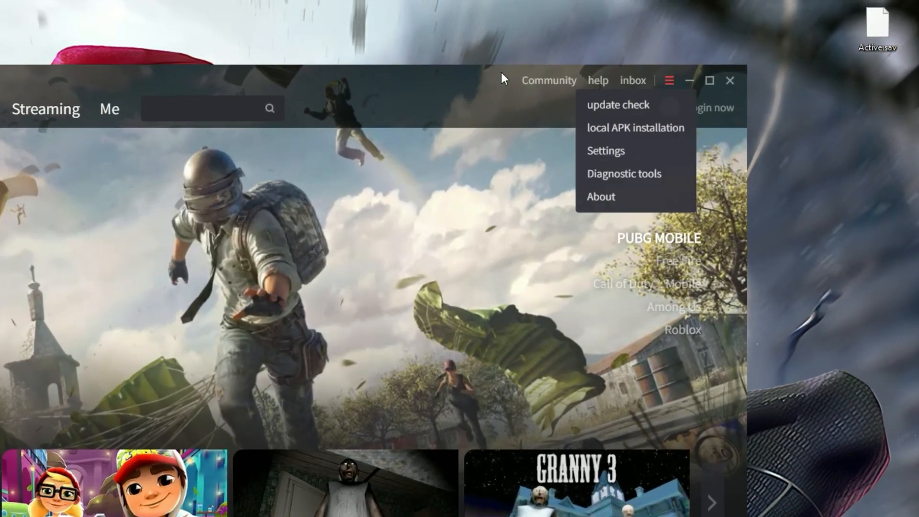
{"action": "left_click", "coordinate": [604, 150]}
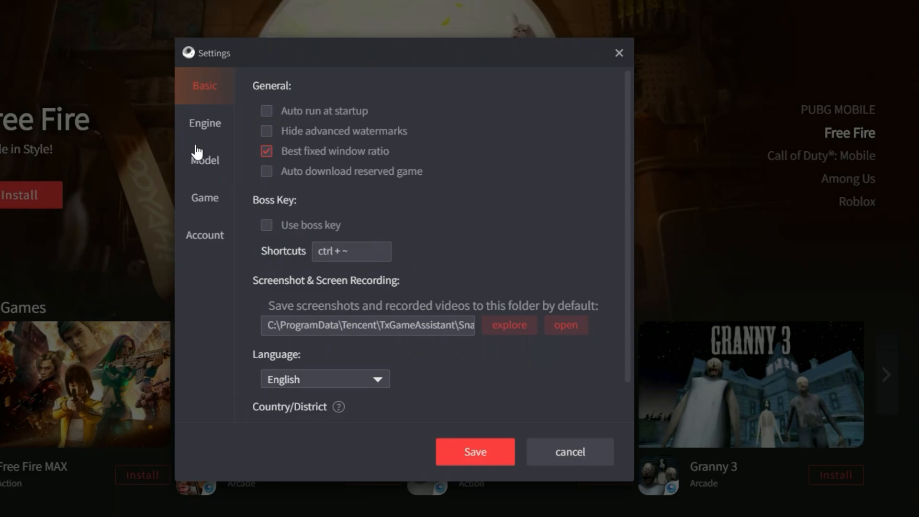
In the Engine settings, set anti-aliasing to Ultra and screen DPI to 480
{"action": "left_click", "coordinate": [205, 123]}
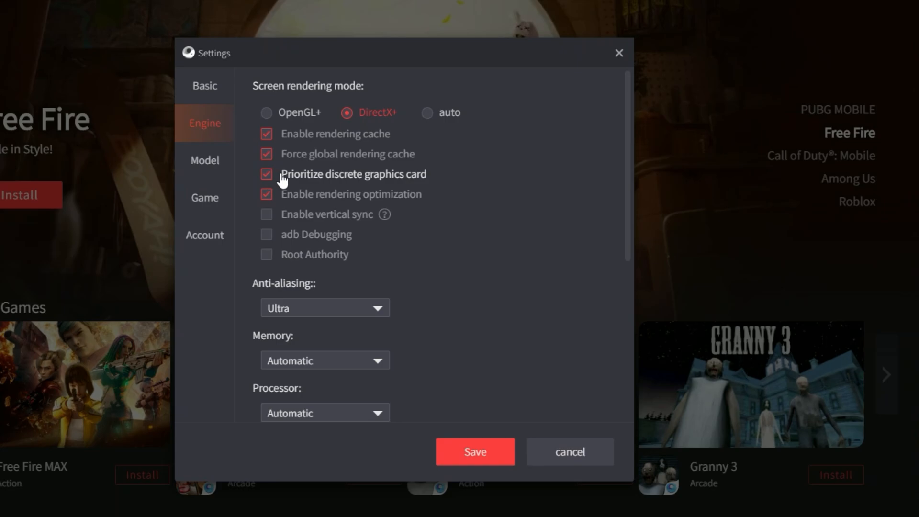
{"action": "scroll", "scroll_direction": "down", "scroll_amount": 3}
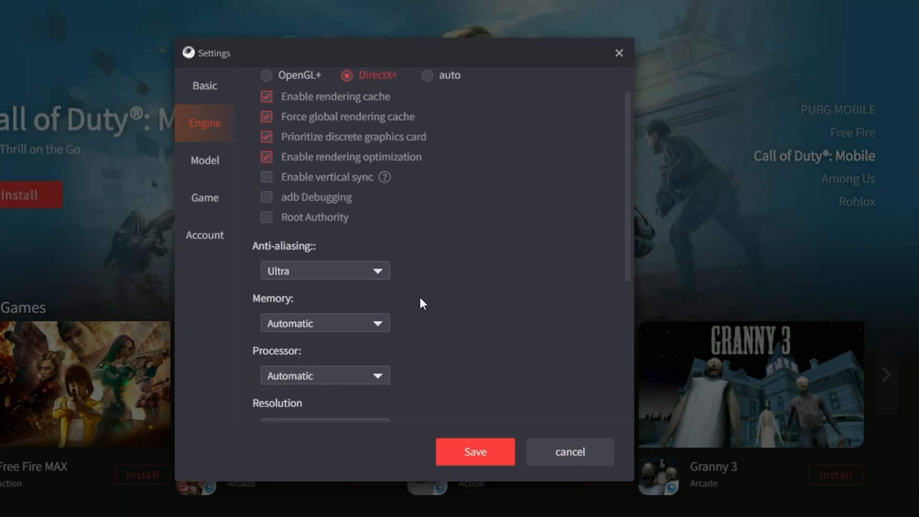
{"action": "left_click", "coordinate": [324, 270]}
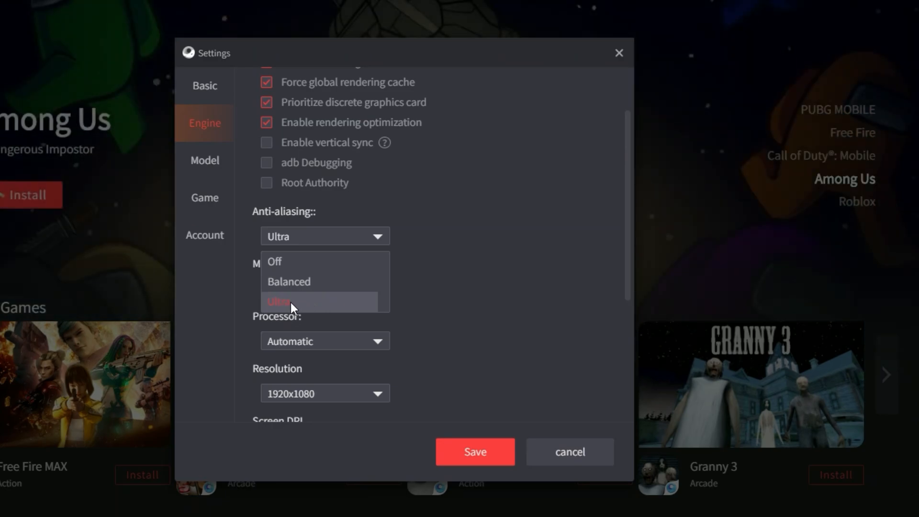
{"action": "left_click", "coordinate": [279, 301]}
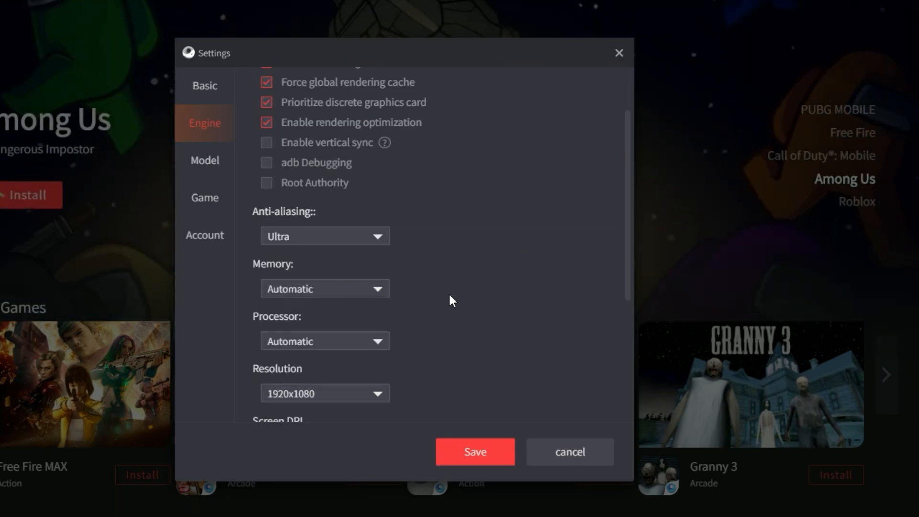
{"action": "scroll", "scroll_direction": "down", "scroll_amount": 3}
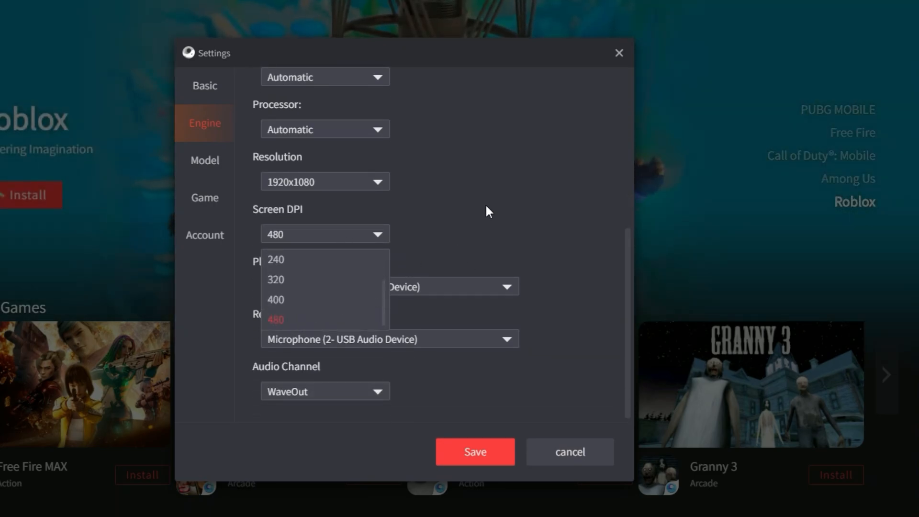
{"action": "left_click", "coordinate": [204, 160]}
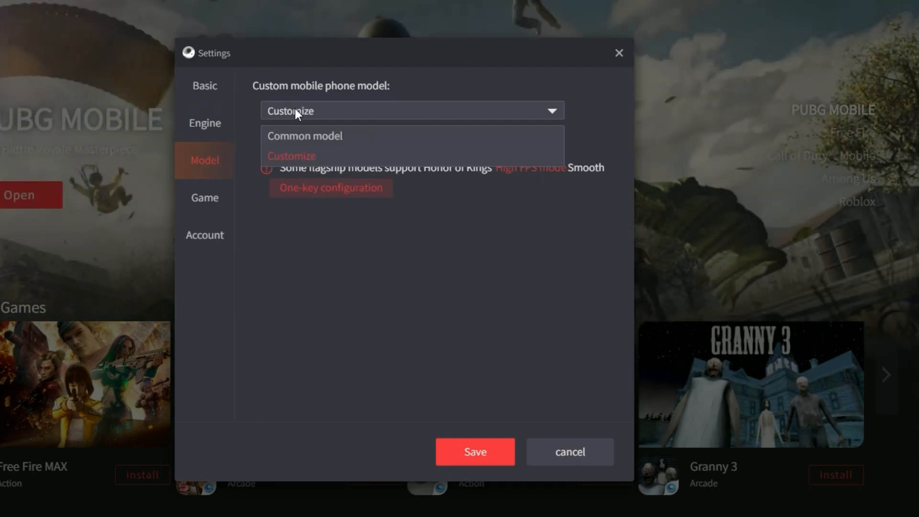
Choose a customized phone model with brand SAMSUNG and model SM-X910
{"action": "left_click", "coordinate": [305, 136]}
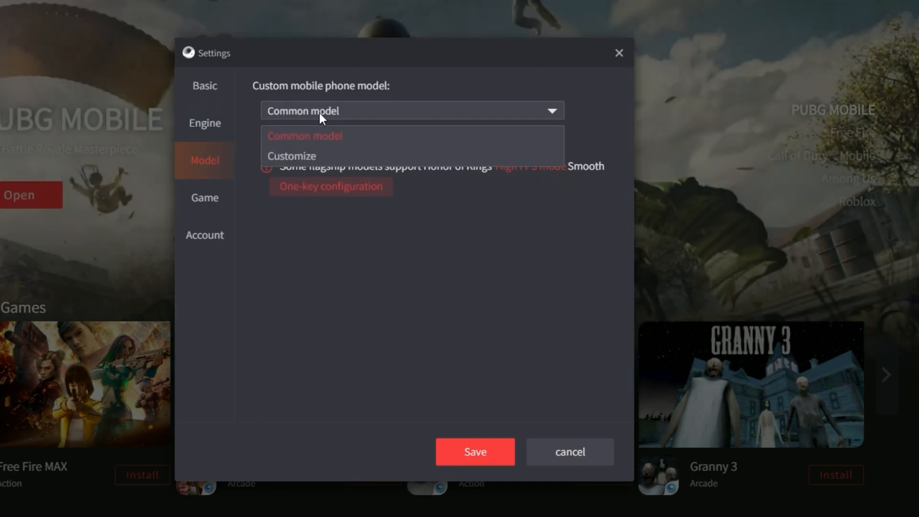
{"action": "left_click", "coordinate": [291, 156]}
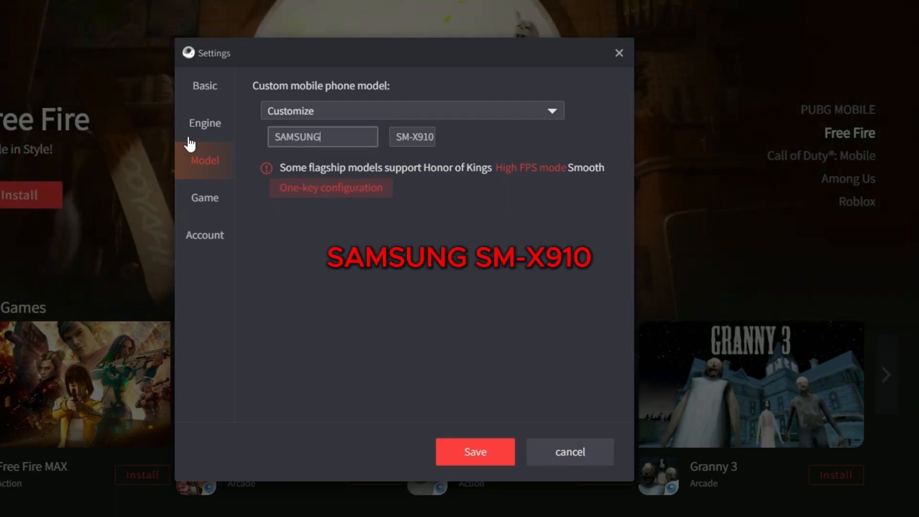
{"action": "double_click", "coordinate": [420, 136]}
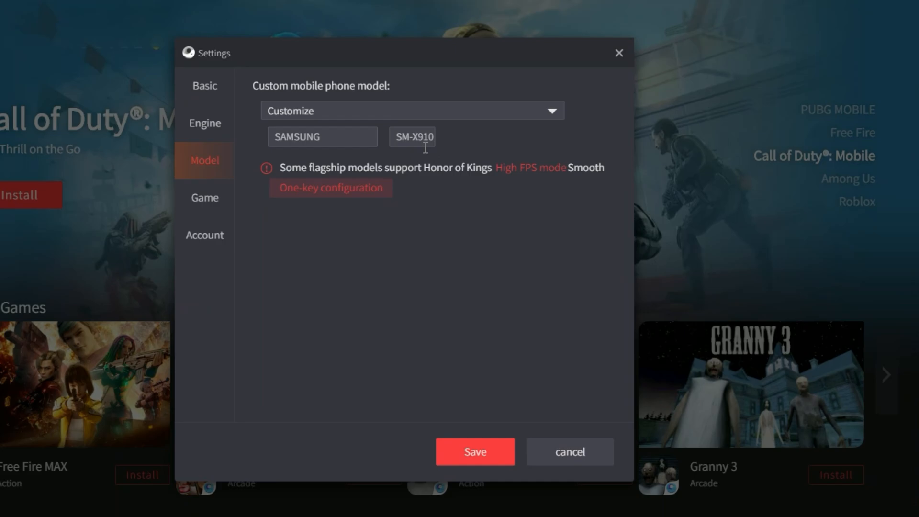
{"action": "left_click", "coordinate": [204, 198]}
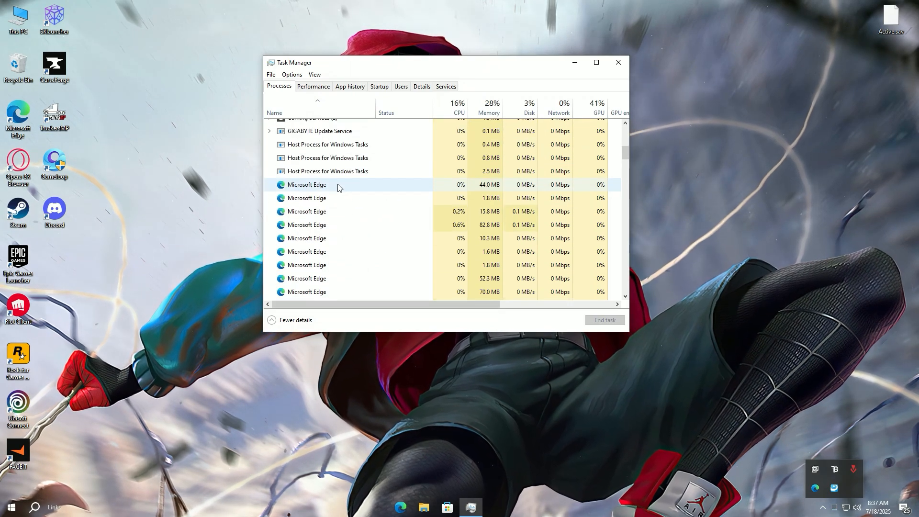
Scroll through Task Manager's running processes, then close Task Manager
{"action": "scroll", "scroll_direction": "down", "scroll_amount": 3}
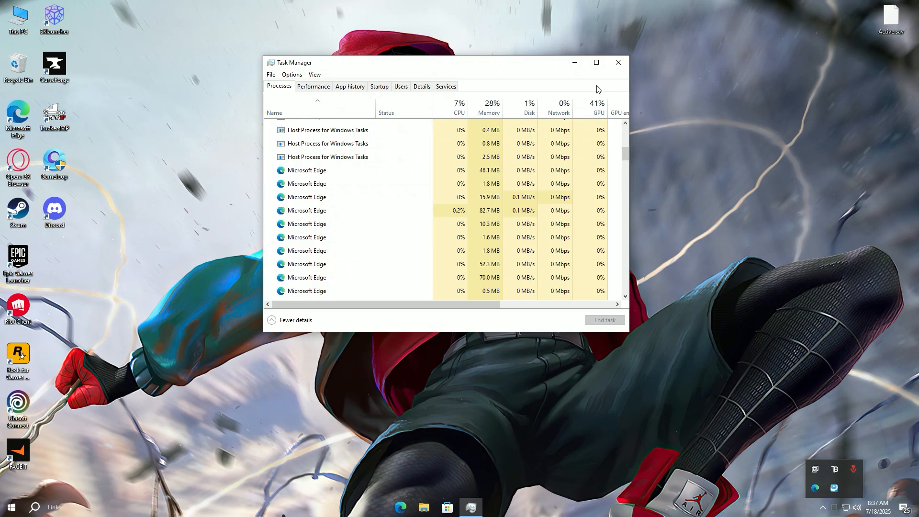
{"action": "left_click", "coordinate": [617, 62]}
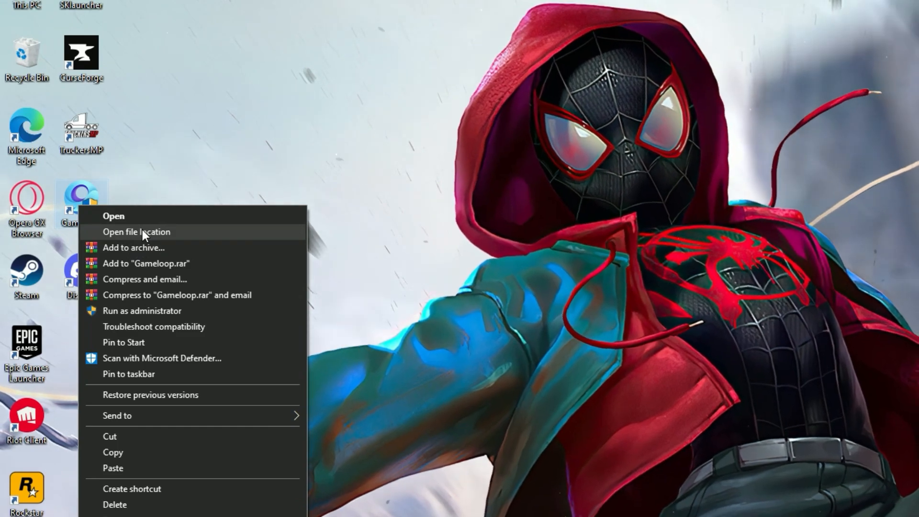
Open GameLoop's install location and browse its ui folder for AndroidEmulatorEn.exe
{"action": "left_click", "coordinate": [136, 232]}
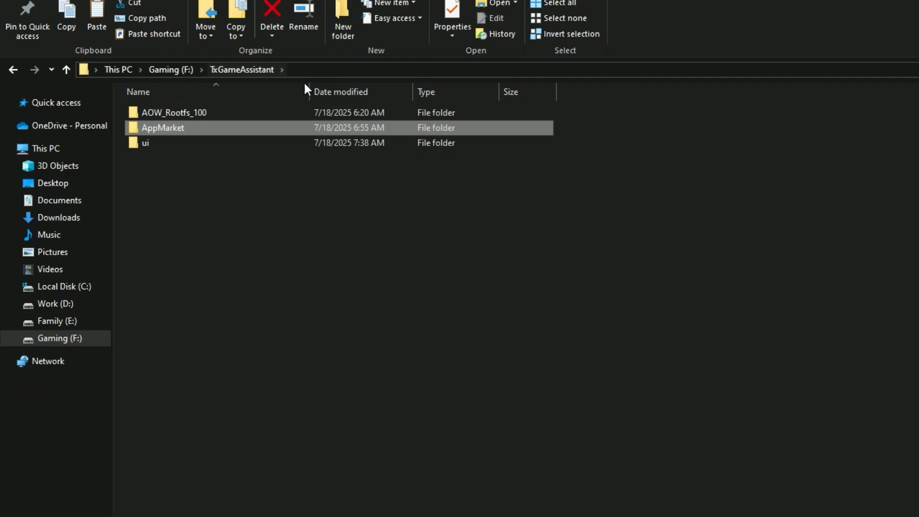
{"action": "mouse_move", "coordinate": [173, 146]}
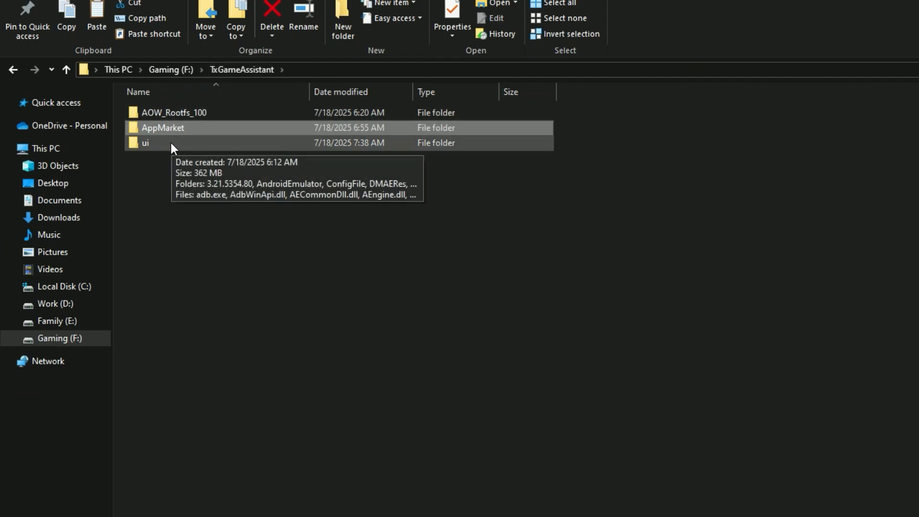
{"action": "double_click", "coordinate": [145, 143]}
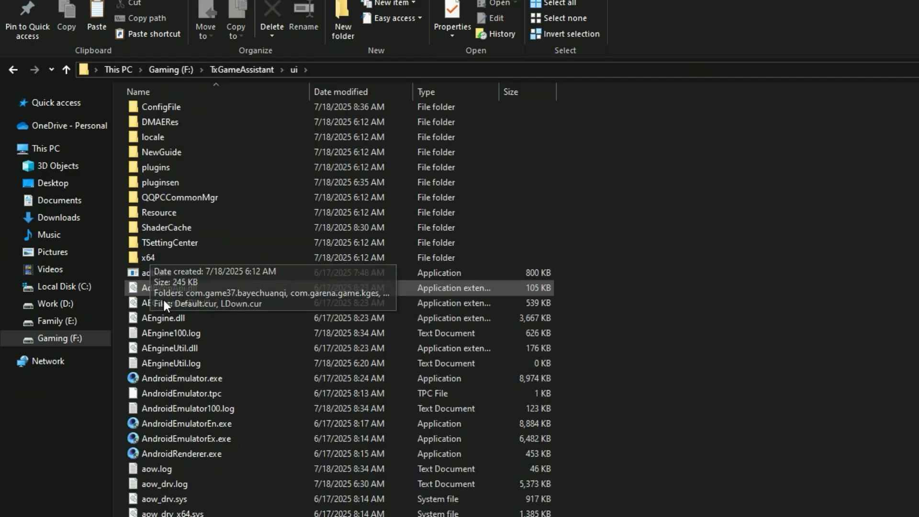
{"action": "scroll", "scroll_direction": "down", "scroll_amount": 3}
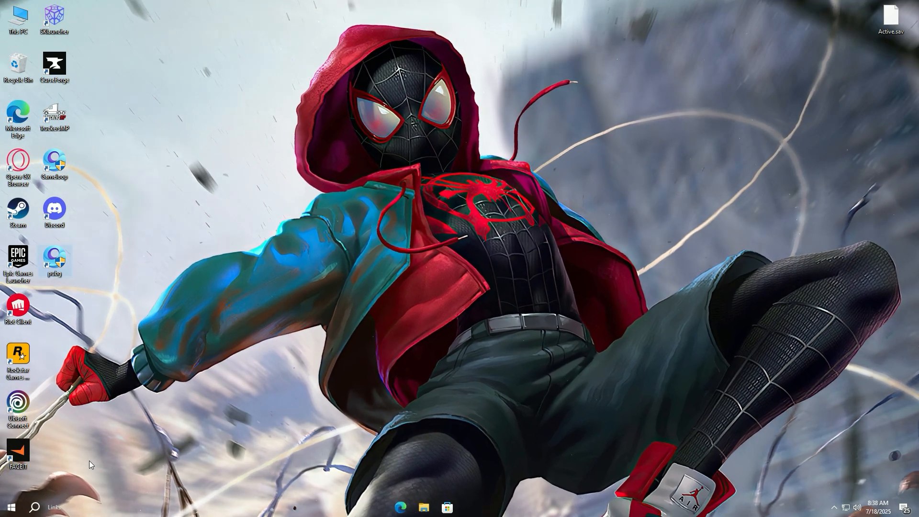
Append -vm 100 to the pubg shortcut's Target, then apply and confirm
{"action": "right_click", "coordinate": [54, 258]}
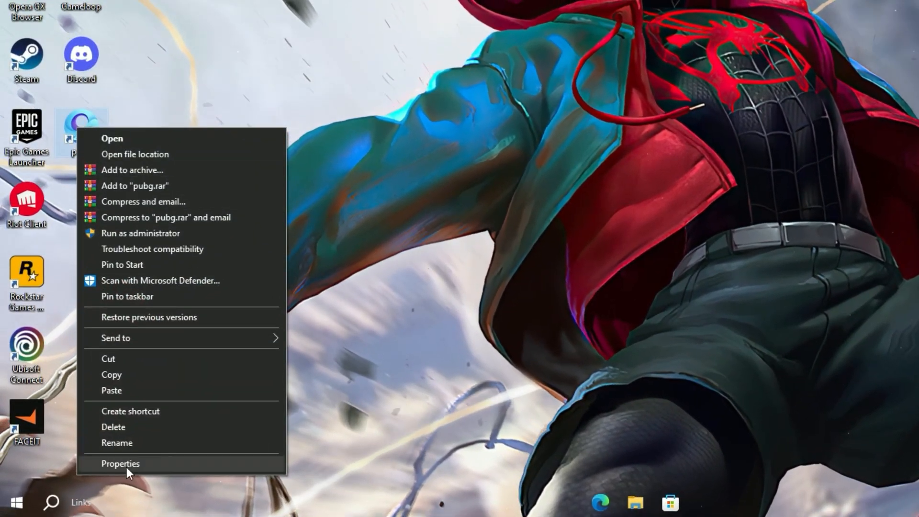
{"action": "left_click", "coordinate": [120, 463]}
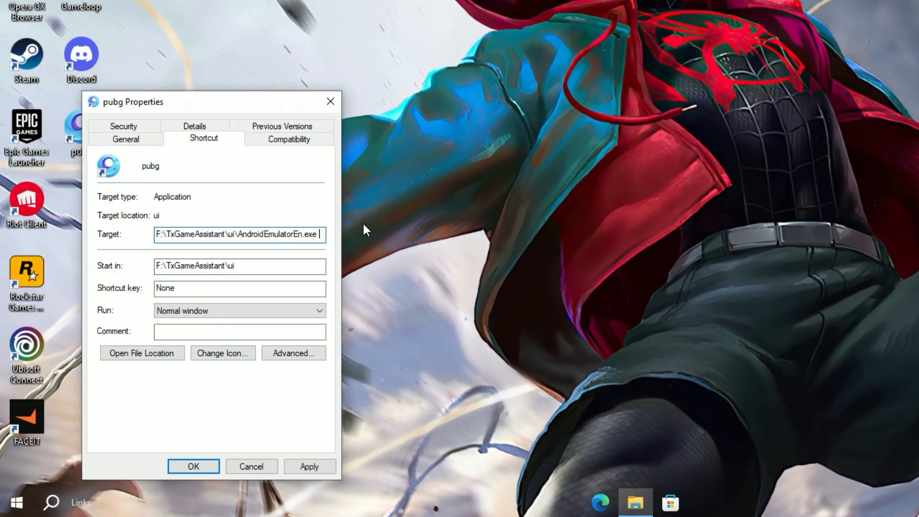
{"action": "type", "text": "-vm100"}
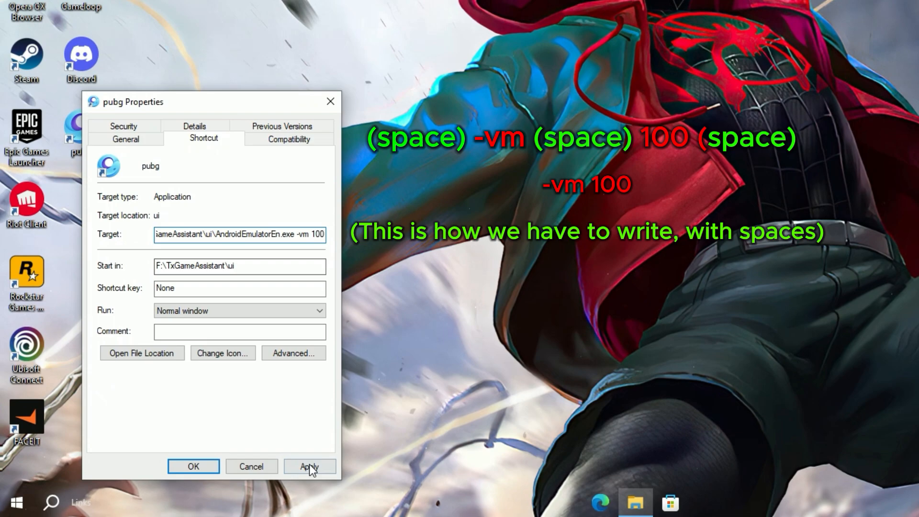
{"action": "left_click", "coordinate": [309, 465]}
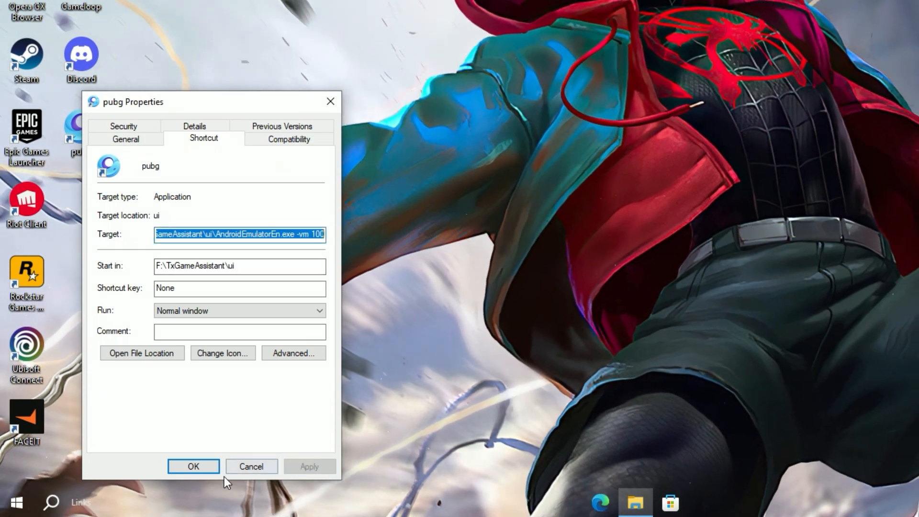
{"action": "left_click", "coordinate": [192, 466]}
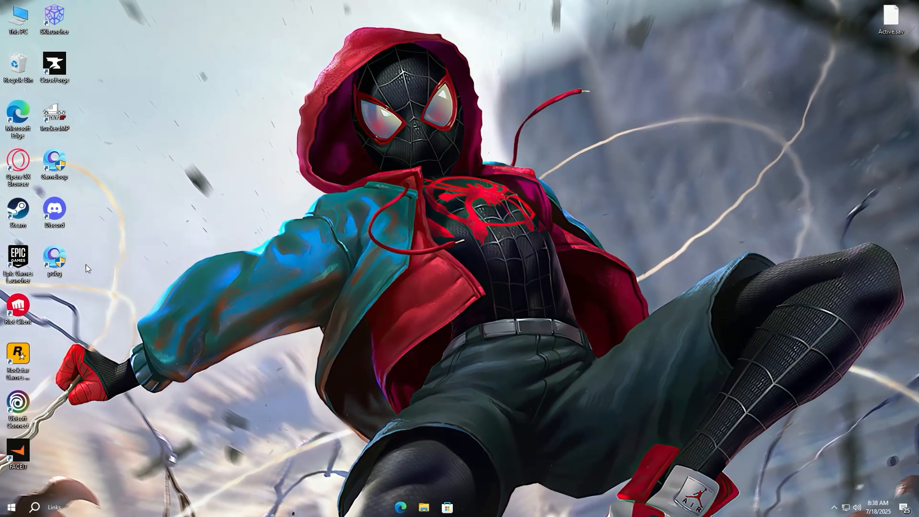
Start the emulator from the pubg shortcut and approve the User Account Control prompt
{"action": "double_click", "coordinate": [53, 162]}
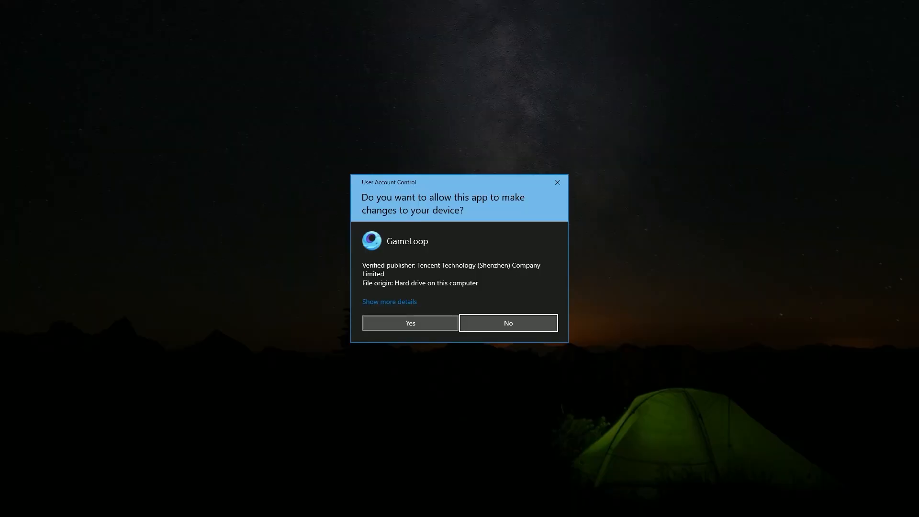
{"action": "left_click", "coordinate": [409, 322]}
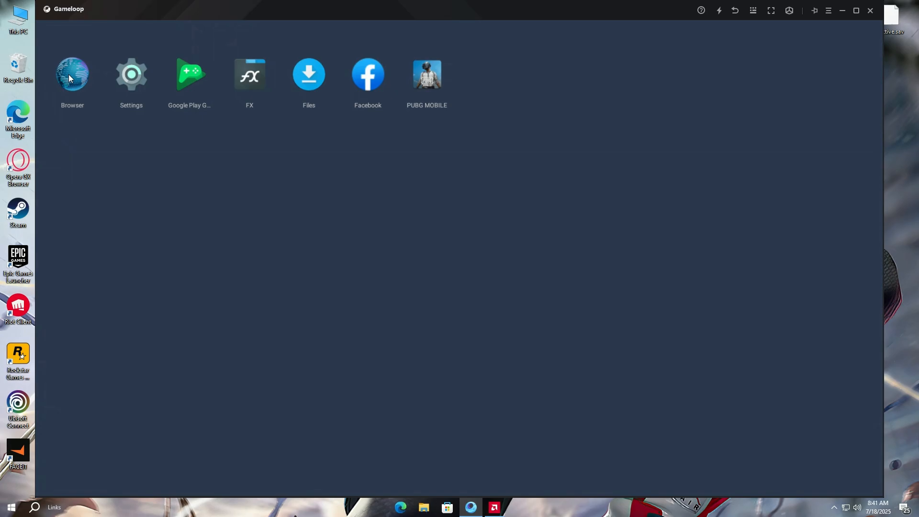
Search 'fx' in the emulator browser and download the FX File Explorer APK from APKPure
{"action": "left_click", "coordinate": [72, 74]}
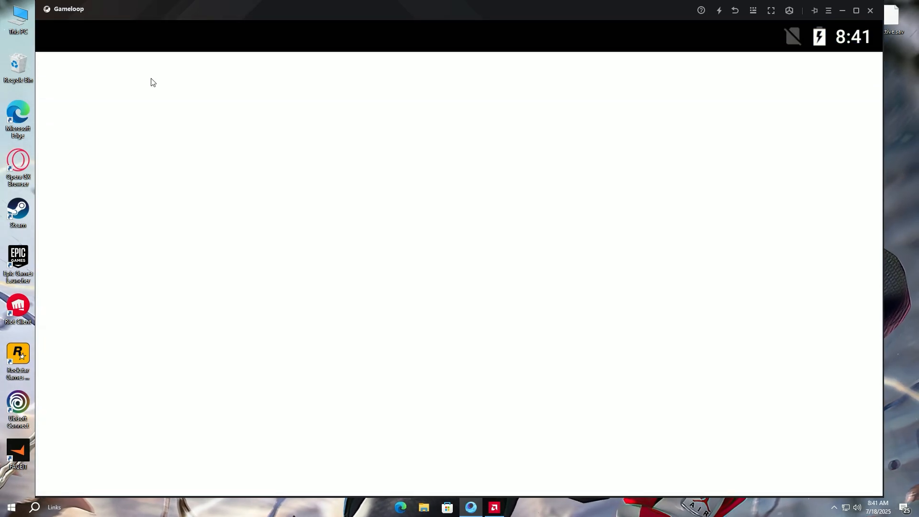
{"action": "type", "text": "fx"}
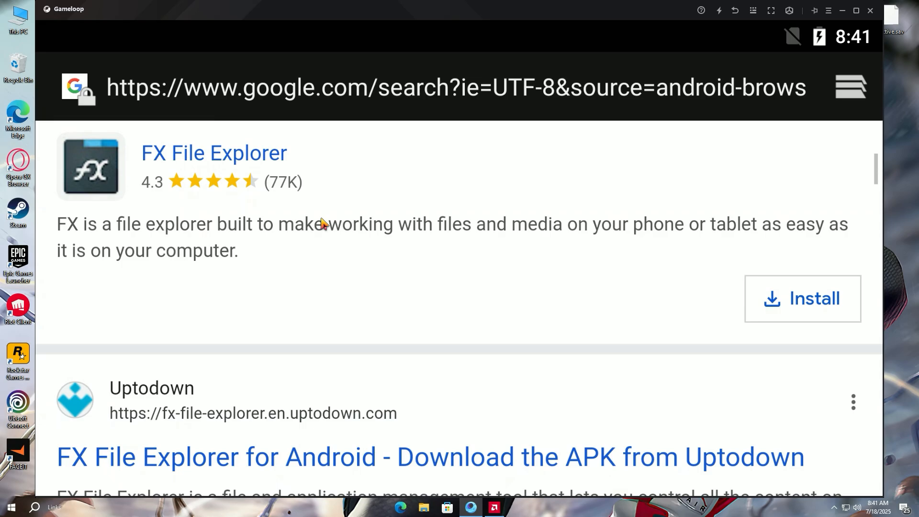
{"action": "scroll", "scroll_direction": "down", "scroll_amount": 3}
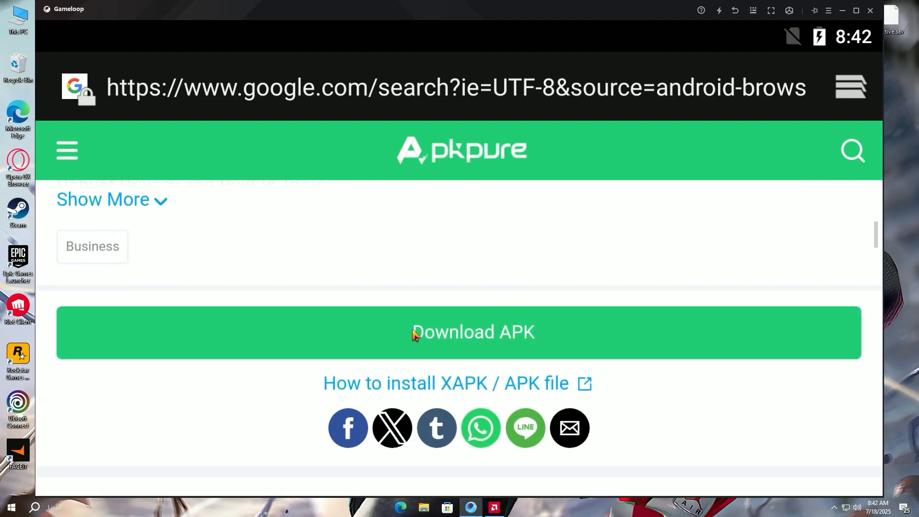
{"action": "left_click", "coordinate": [473, 332]}
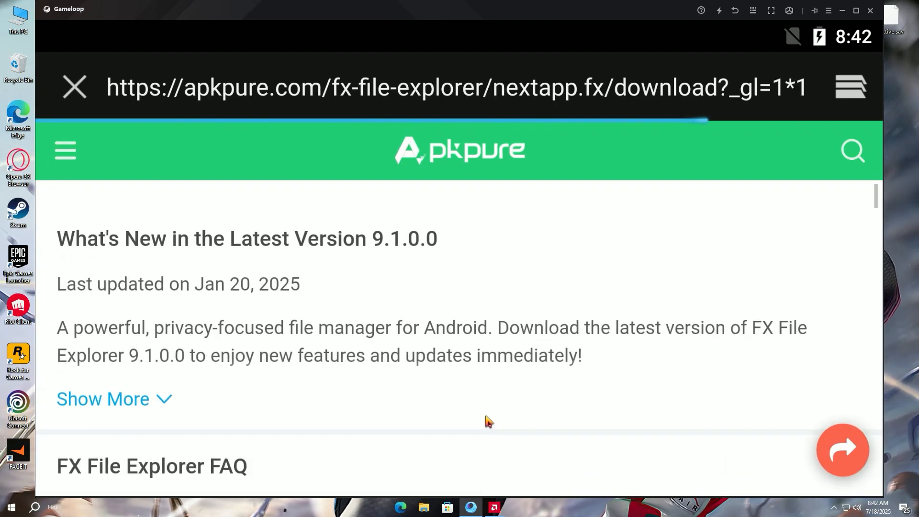
{"action": "scroll", "scroll_direction": "down", "scroll_amount": 3}
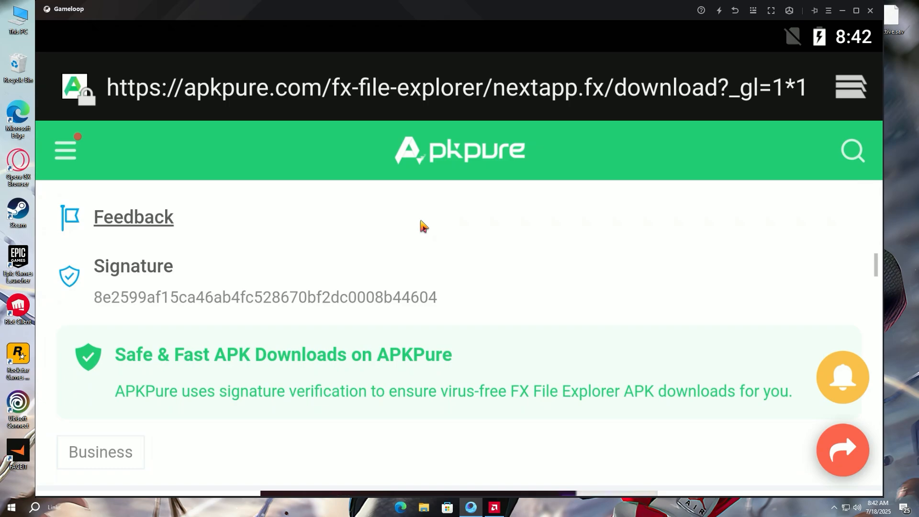
{"action": "scroll", "scroll_direction": "down", "scroll_amount": 3}
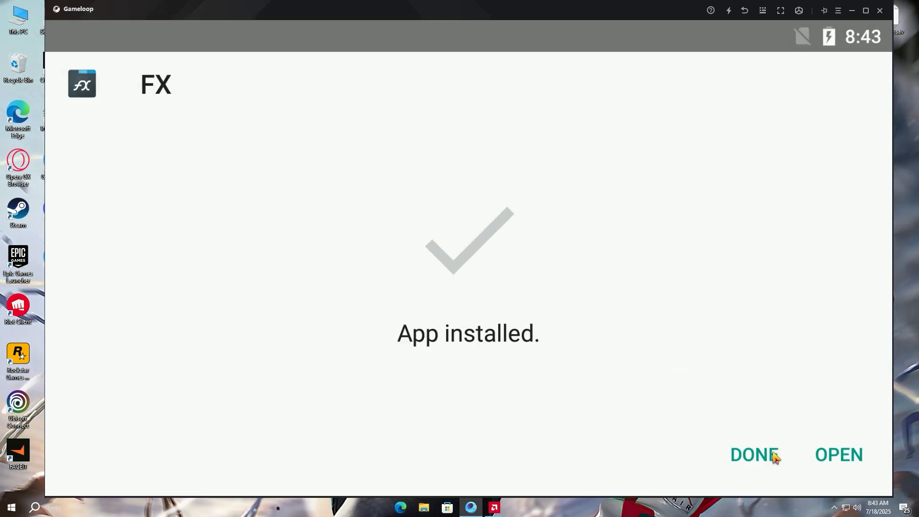
Dismiss the 'App installed' screen with DONE to return to the home screen
{"action": "left_click", "coordinate": [755, 454]}
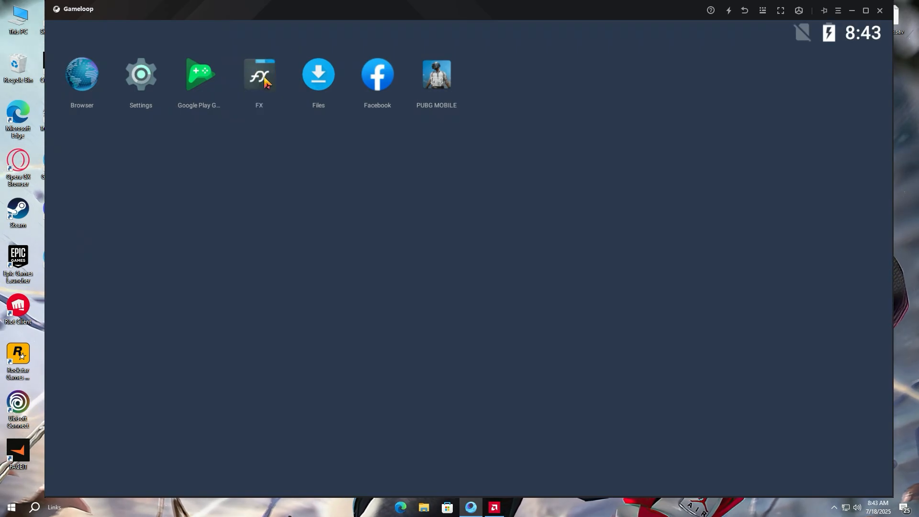
Launch FX and open Main Storage > Android > data > com.tencent.ig
{"action": "left_click", "coordinate": [258, 74]}
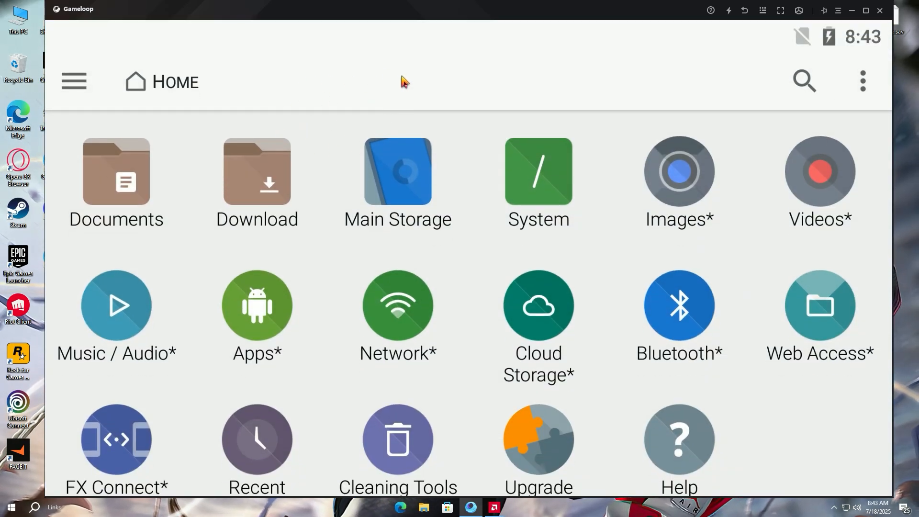
{"action": "mouse_move", "coordinate": [375, 135]}
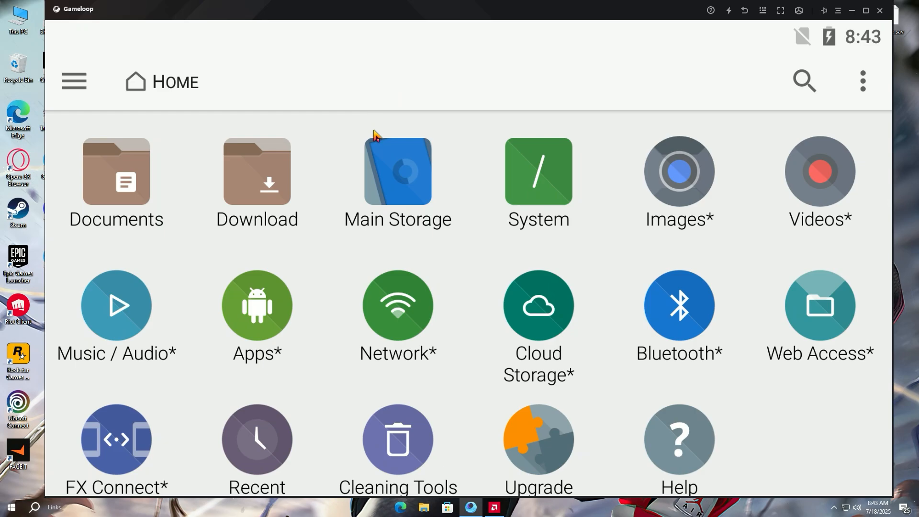
{"action": "left_click", "coordinate": [397, 171]}
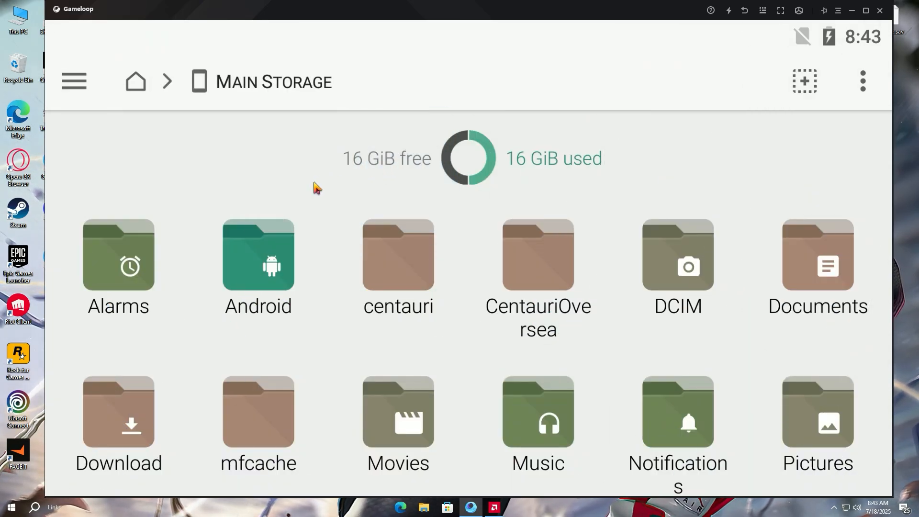
{"action": "double_click", "coordinate": [257, 267]}
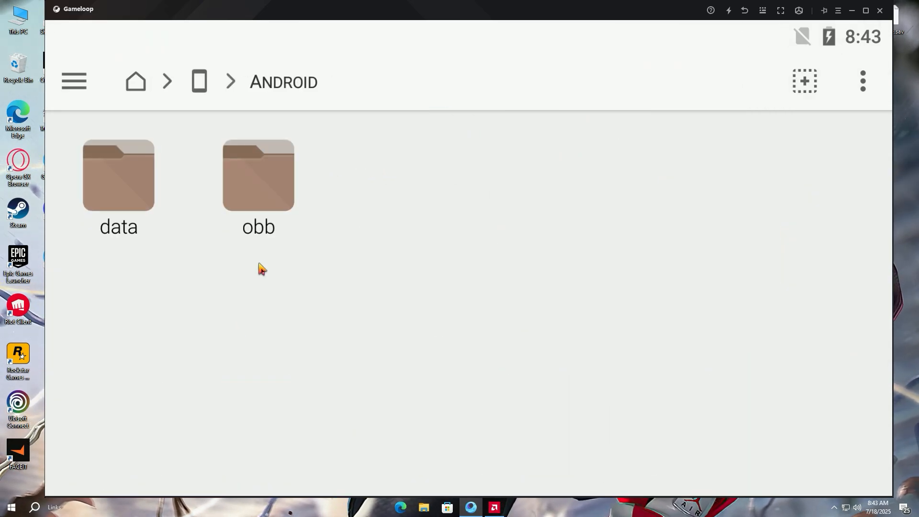
{"action": "double_click", "coordinate": [117, 175]}
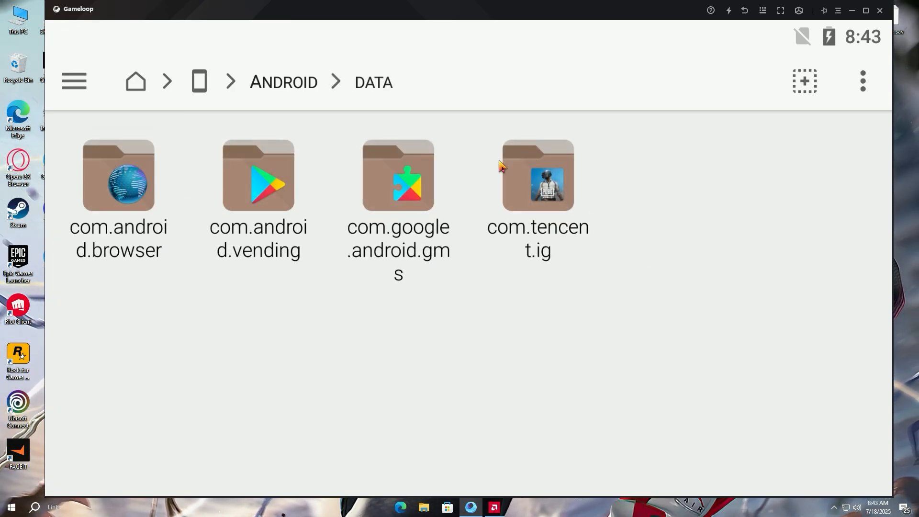
{"action": "double_click", "coordinate": [537, 175]}
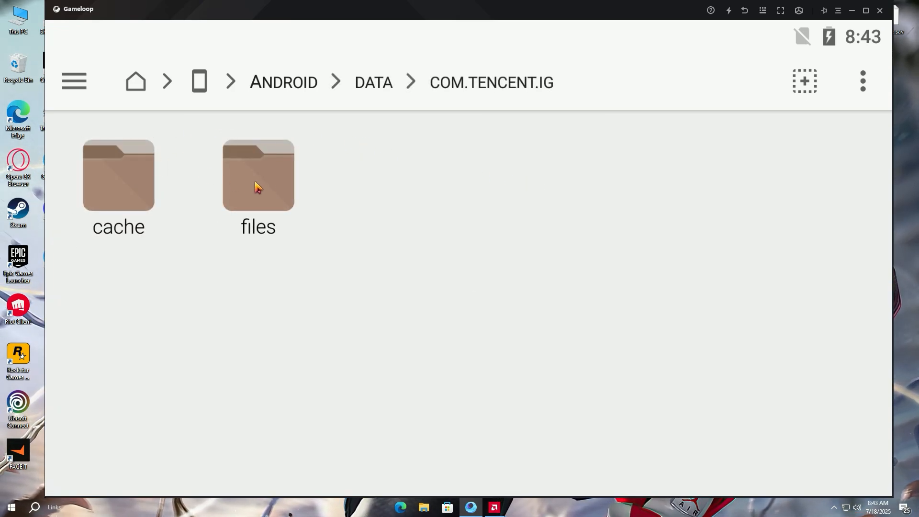
Go through files/UE4Game/ShadowTrackerExtra/ShadowTrackerExtra/Saved into the SaveGames folder
{"action": "double_click", "coordinate": [258, 174]}
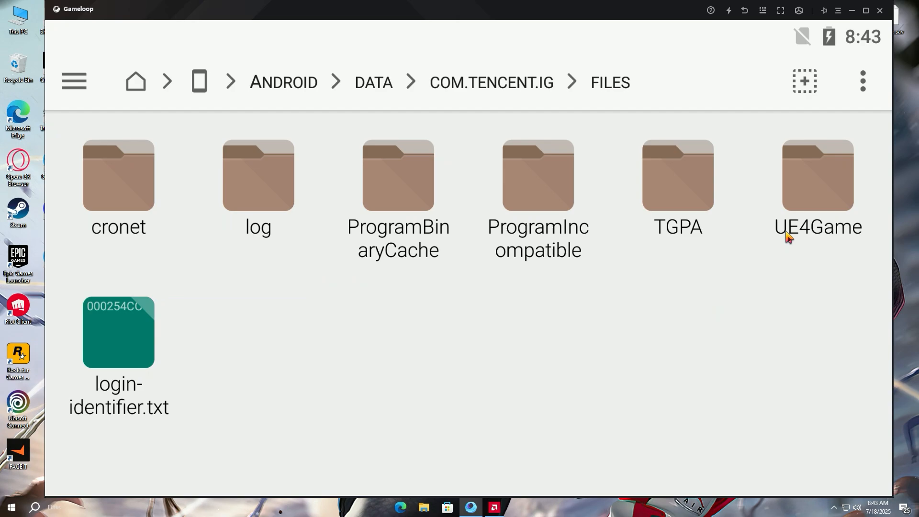
{"action": "double_click", "coordinate": [817, 174]}
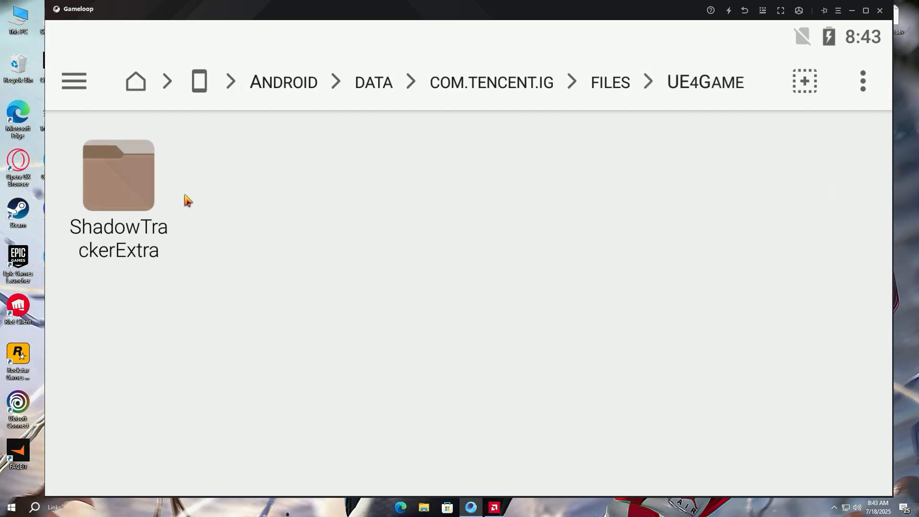
{"action": "double_click", "coordinate": [118, 175]}
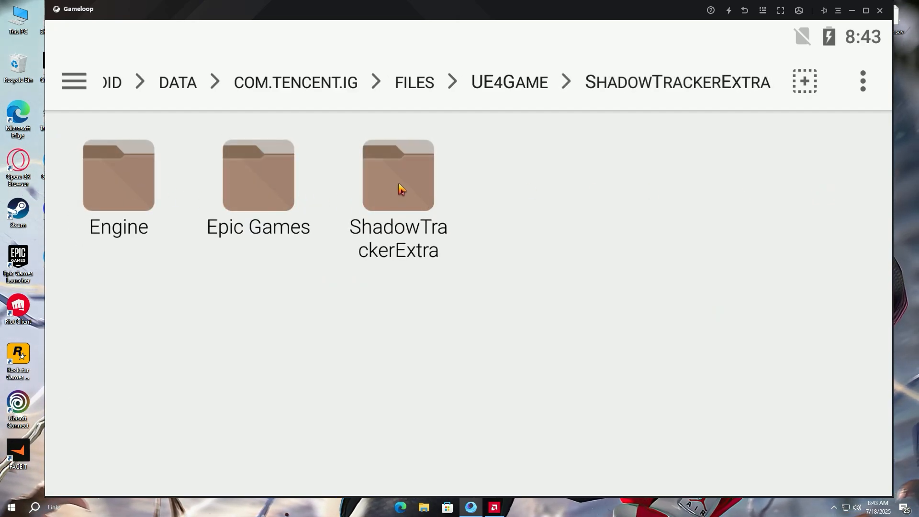
{"action": "double_click", "coordinate": [397, 175]}
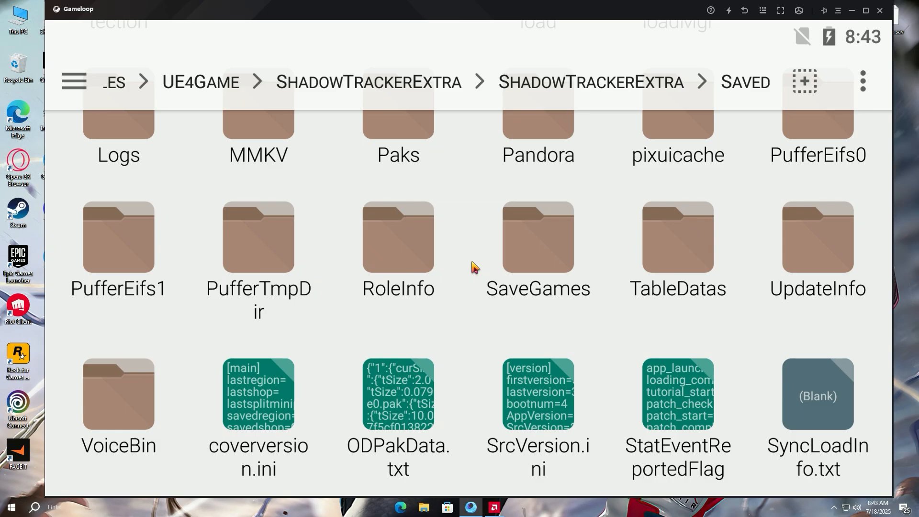
{"action": "mouse_move", "coordinate": [536, 251]}
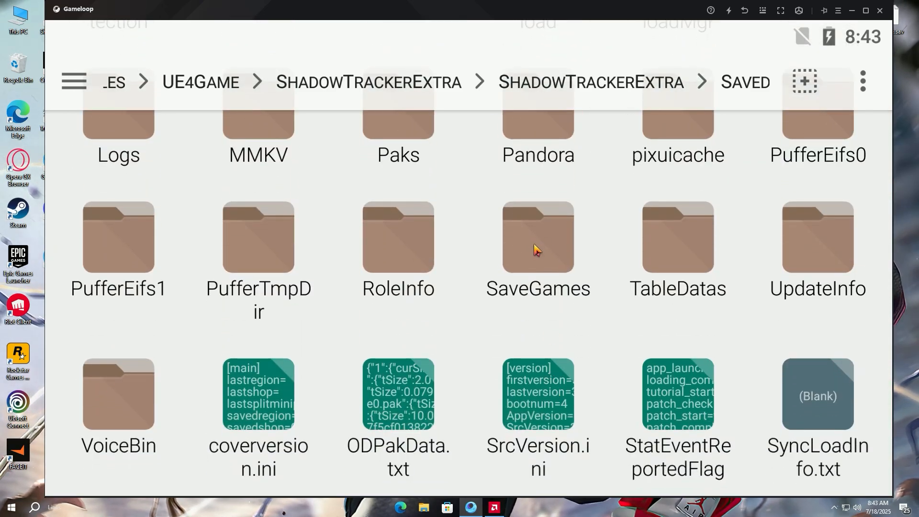
{"action": "double_click", "coordinate": [536, 237]}
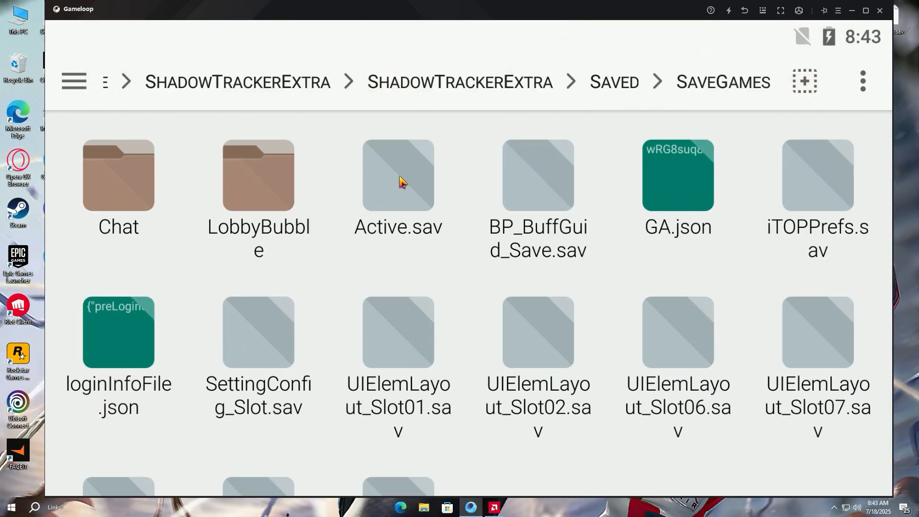
Select Active.sav in PUBG's SaveGames folder and cut it to the clipboard
{"action": "left_click", "coordinate": [397, 175]}
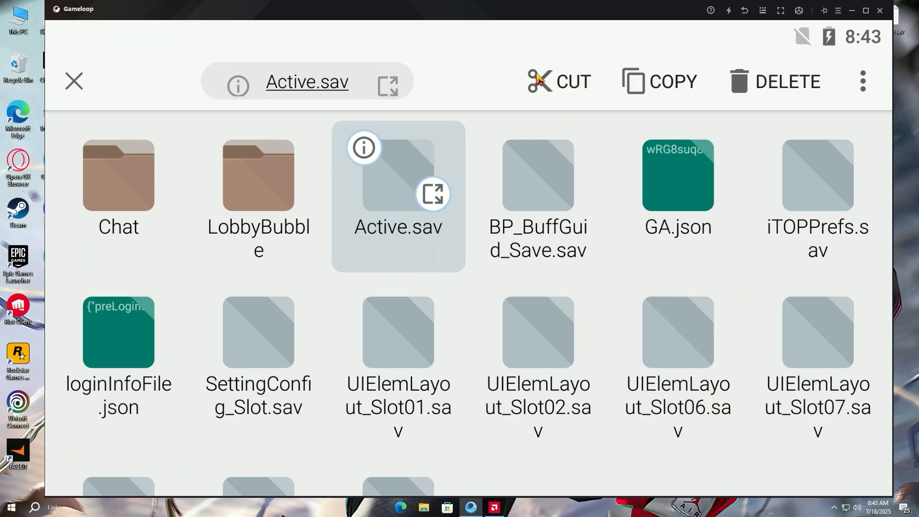
{"action": "left_click", "coordinate": [558, 80]}
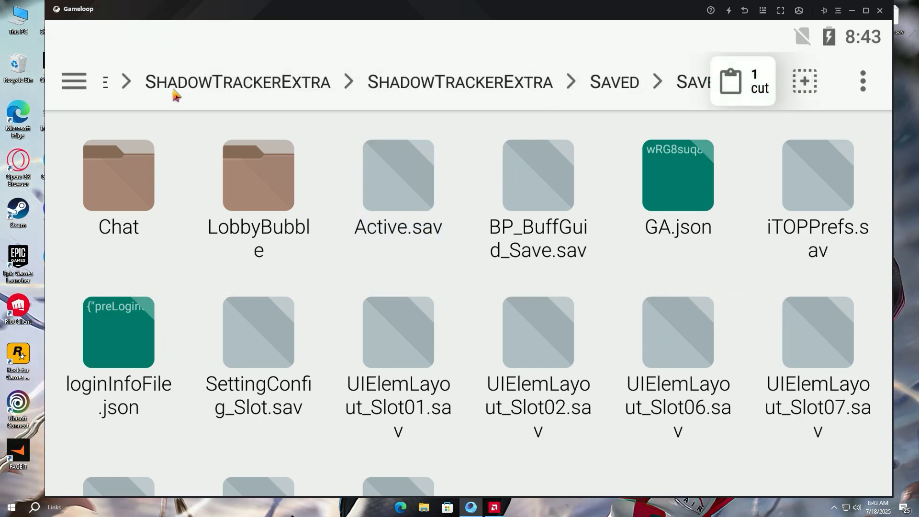
Go to the DATA/SHARE1 folder and paste the cut Active.sav there from the clipboard
{"action": "left_click", "coordinate": [134, 82]}
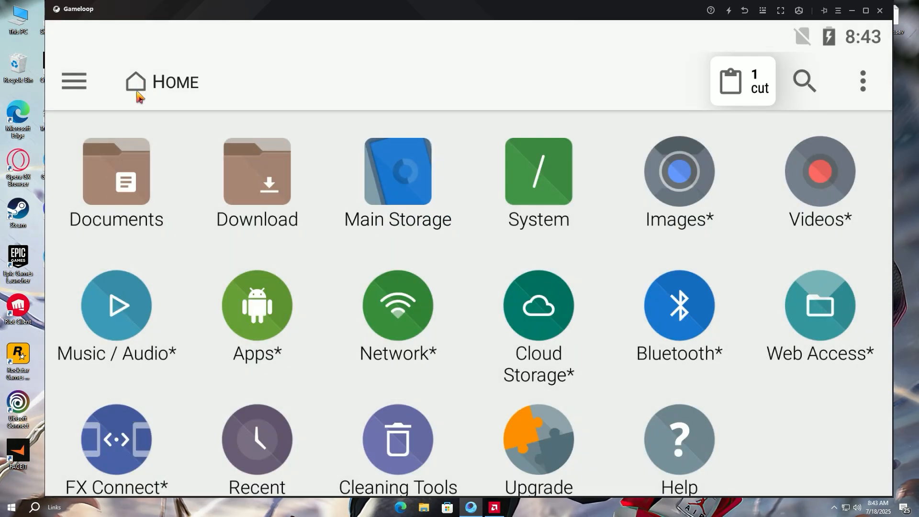
{"action": "mouse_move", "coordinate": [545, 187]}
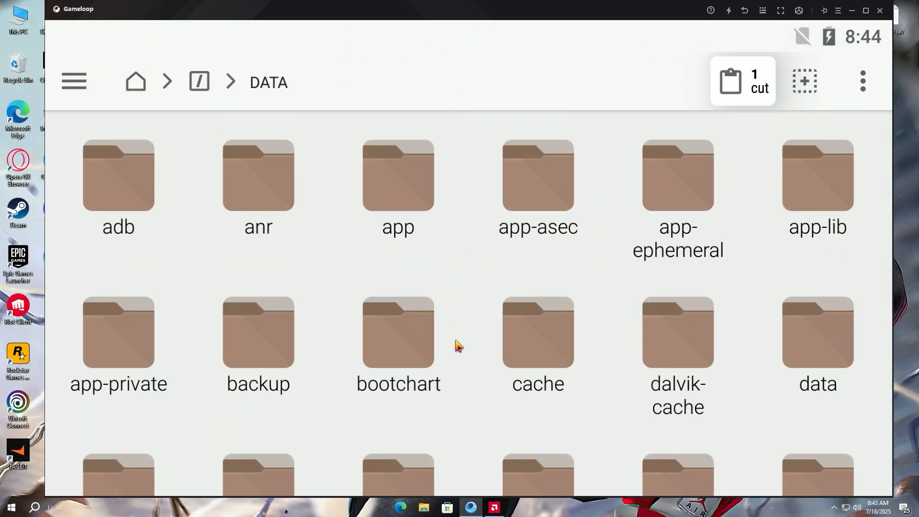
{"action": "scroll", "scroll_direction": "down", "scroll_amount": 3}
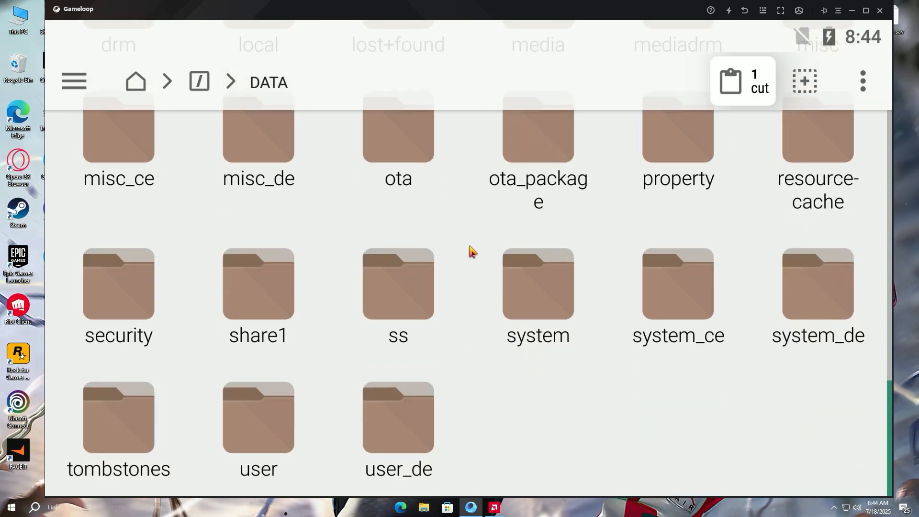
{"action": "mouse_move", "coordinate": [246, 306]}
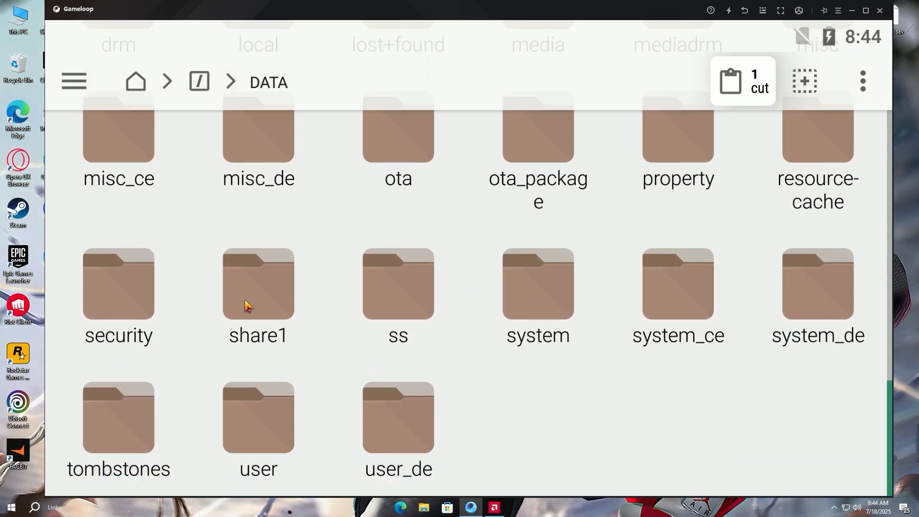
{"action": "scroll", "scroll_direction": "down", "scroll_amount": 3}
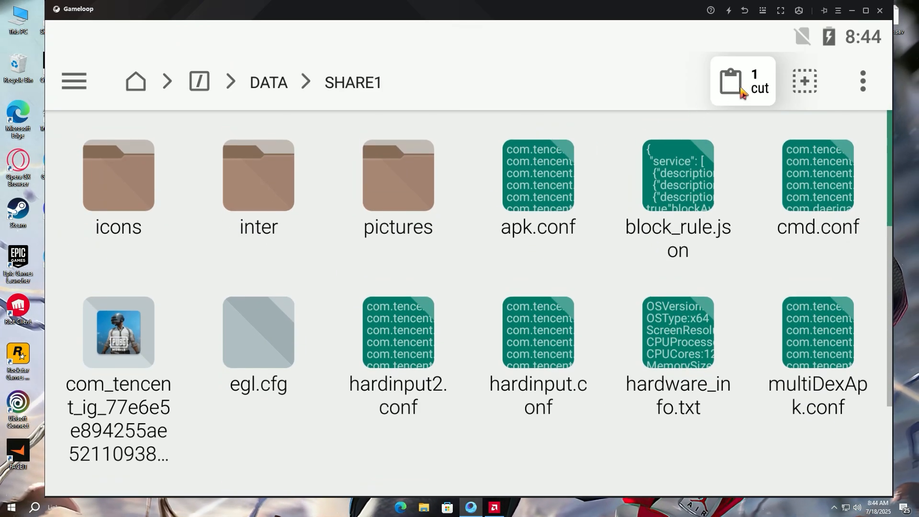
{"action": "left_click", "coordinate": [742, 81]}
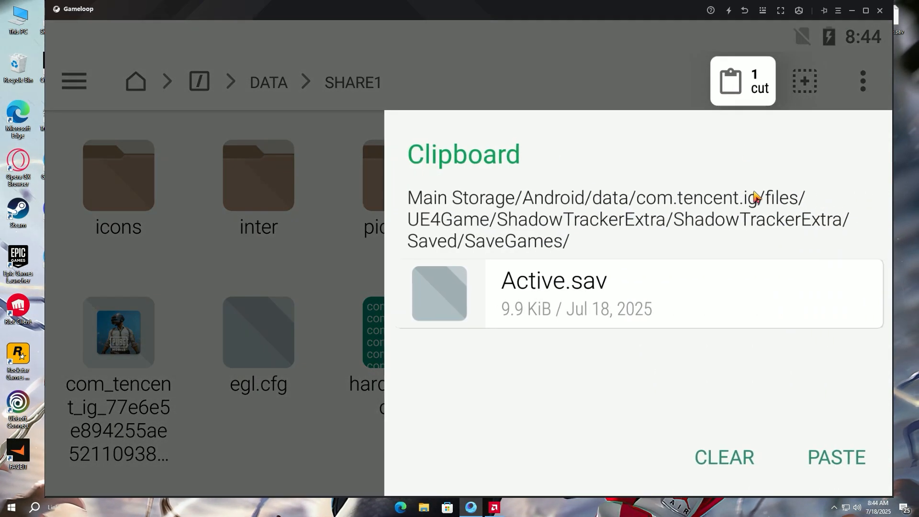
{"action": "left_click", "coordinate": [835, 458]}
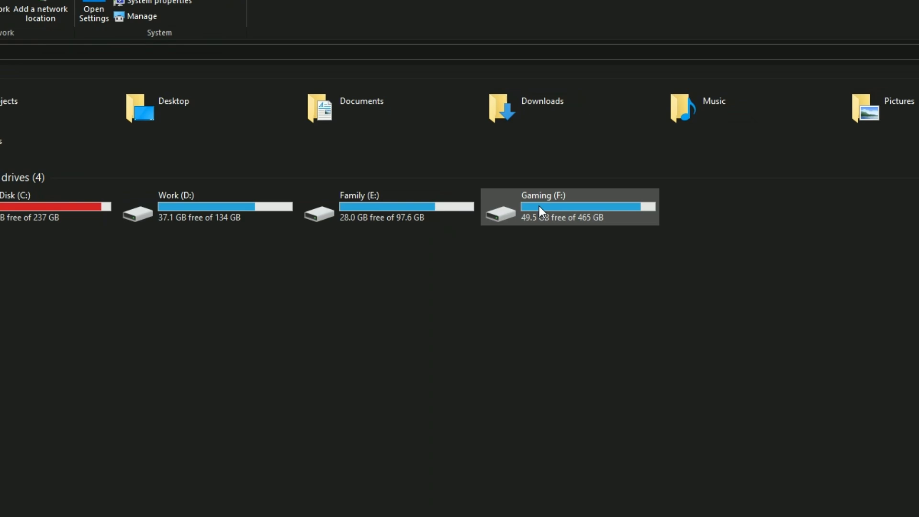
Open F:\Temp\TxGameDownload\MobileGamePCShared and copy Active.sav to Documents
{"action": "double_click", "coordinate": [568, 206]}
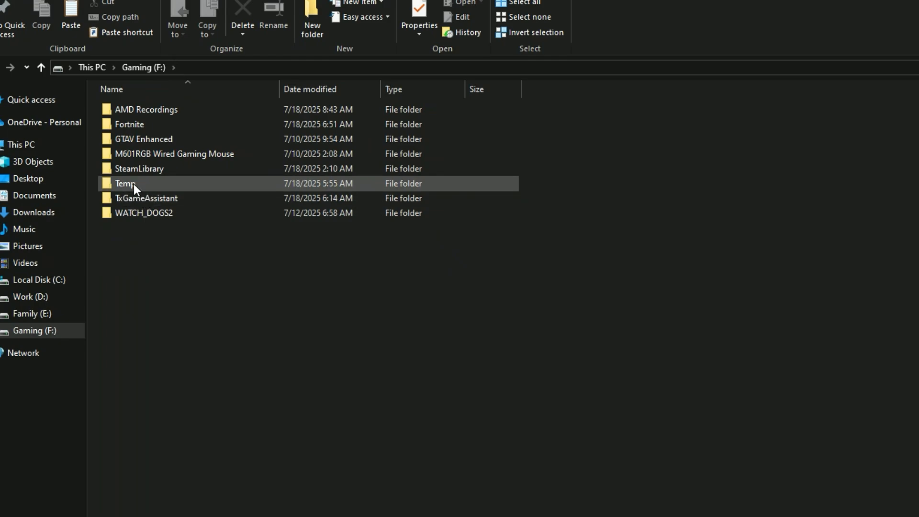
{"action": "double_click", "coordinate": [125, 184]}
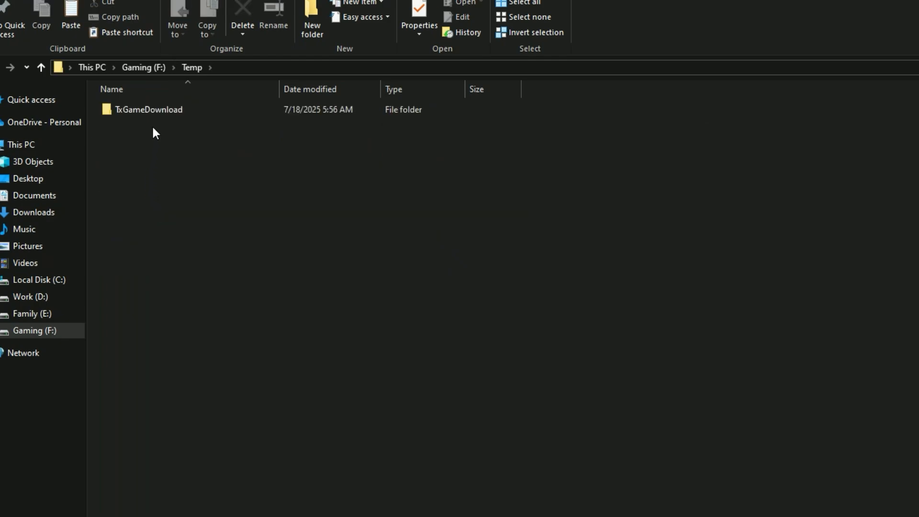
{"action": "double_click", "coordinate": [150, 109]}
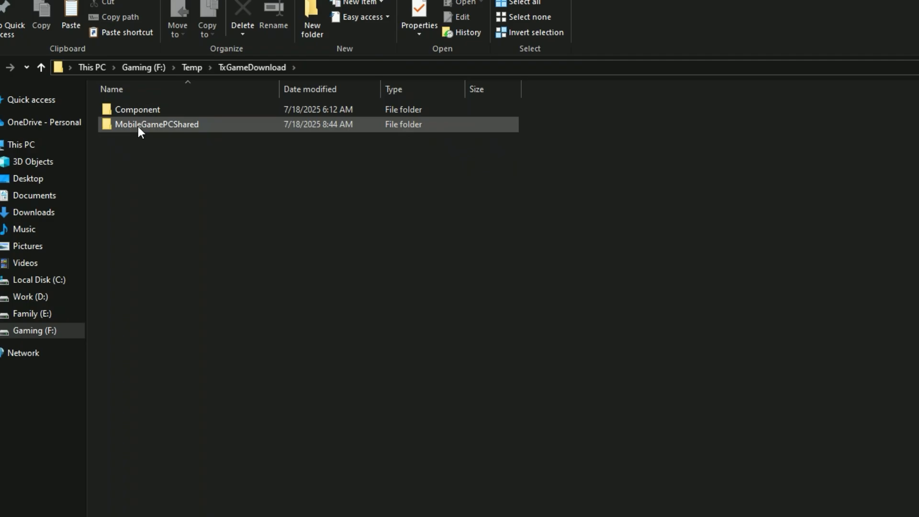
{"action": "double_click", "coordinate": [156, 124]}
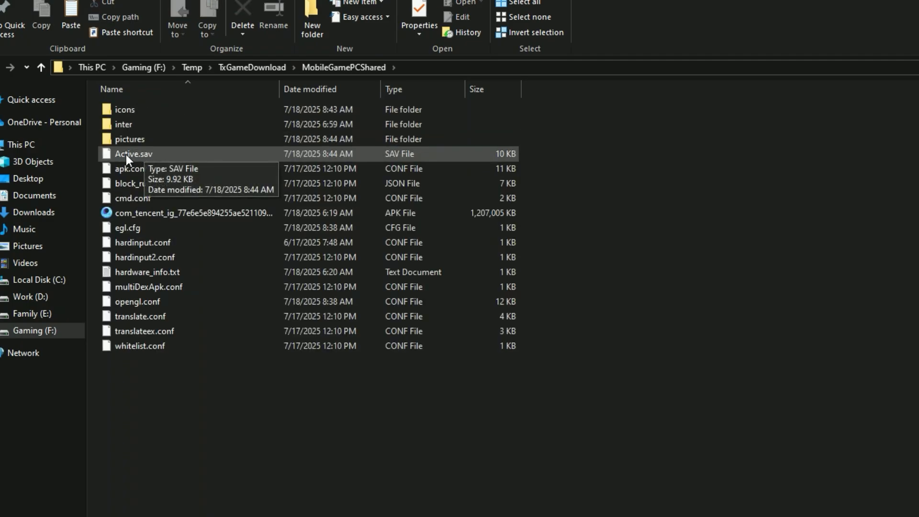
{"action": "right_click", "coordinate": [132, 153]}
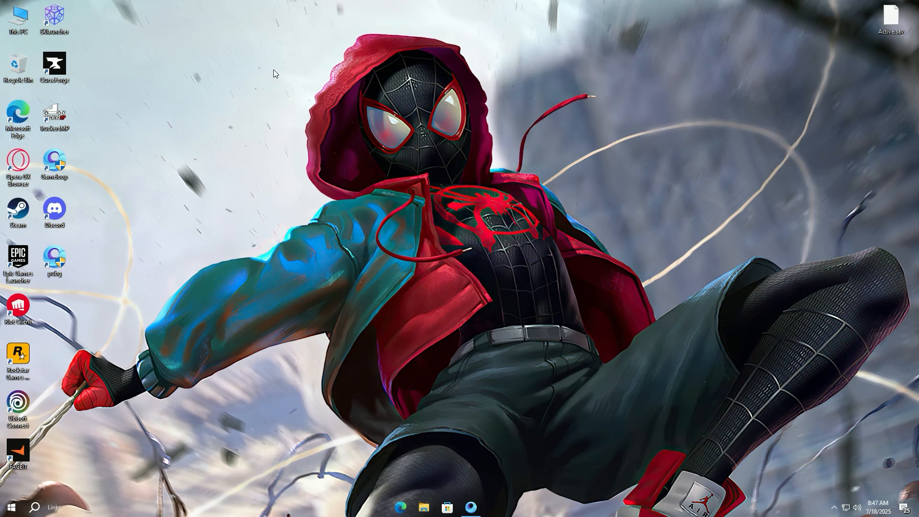
Search 'saveeditor', open Save Editor Online, and upload Active.sav from Documents
{"action": "left_click", "coordinate": [423, 512]}
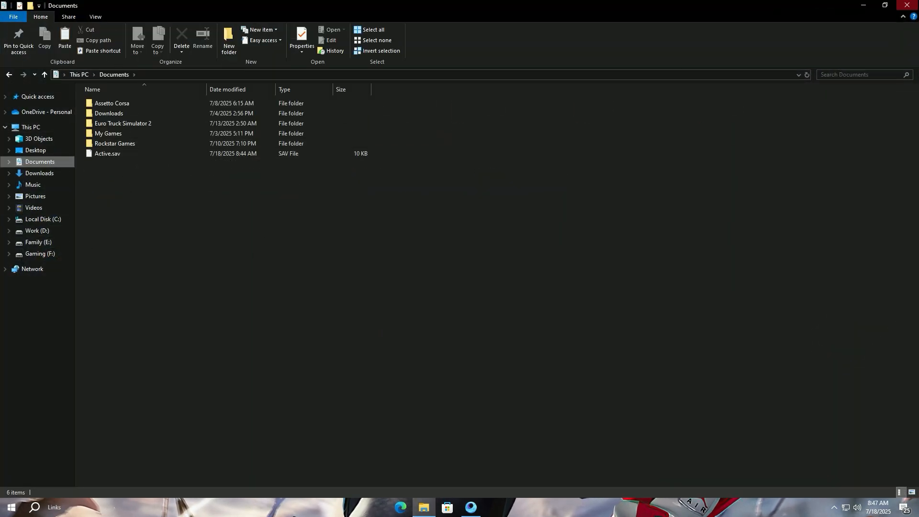
{"action": "type", "text": "saveeditor"}
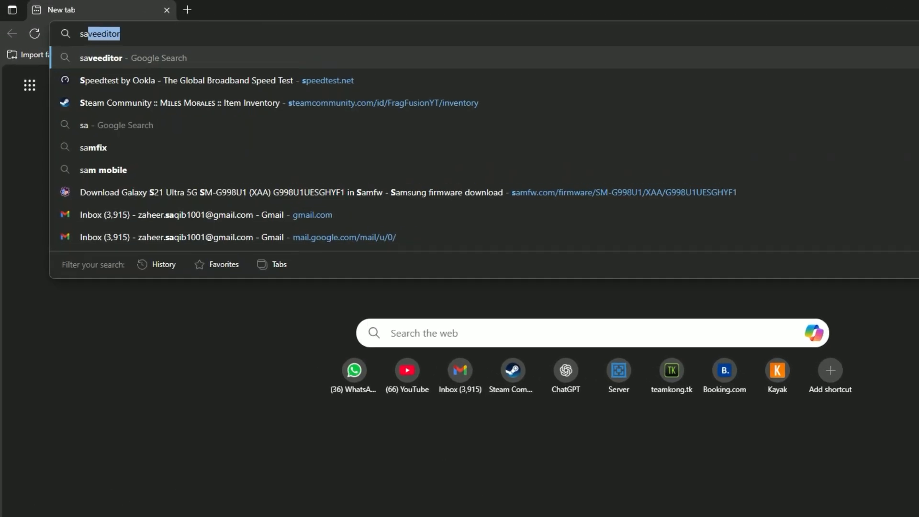
{"action": "key", "text": "Enter"}
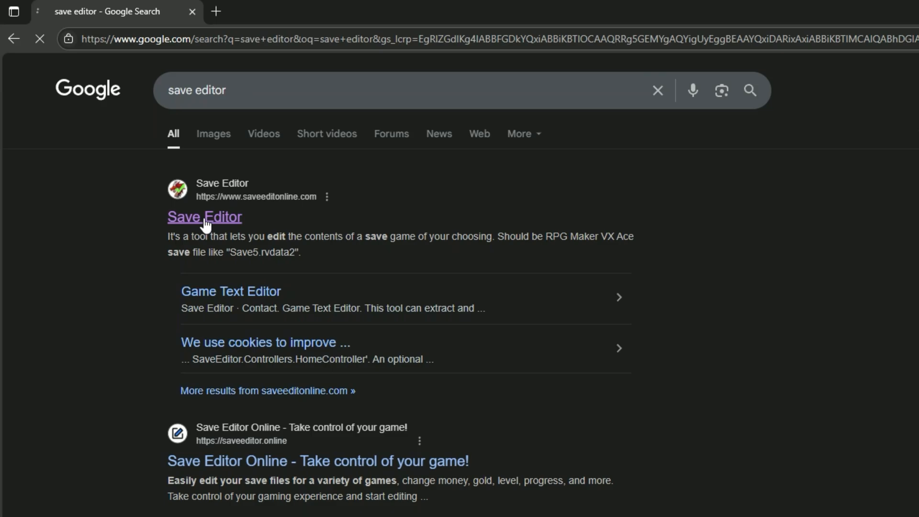
{"action": "left_click", "coordinate": [204, 217]}
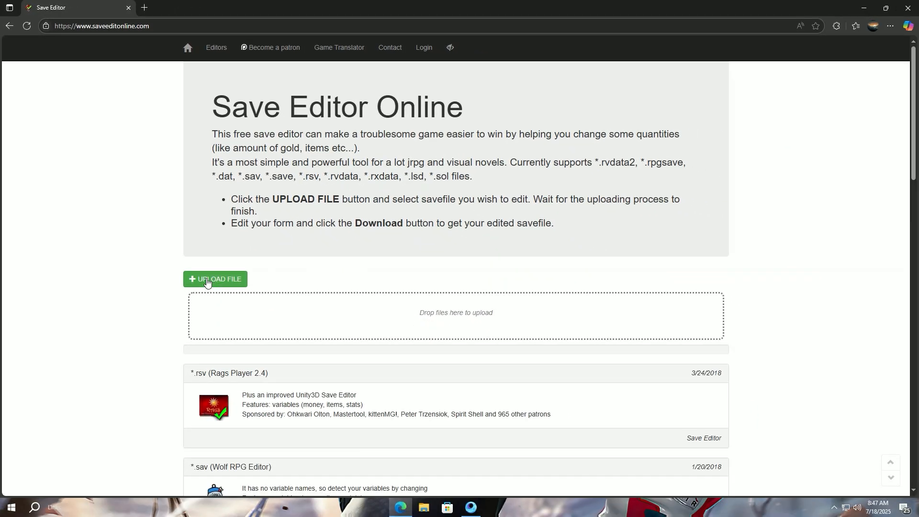
{"action": "left_click", "coordinate": [215, 278]}
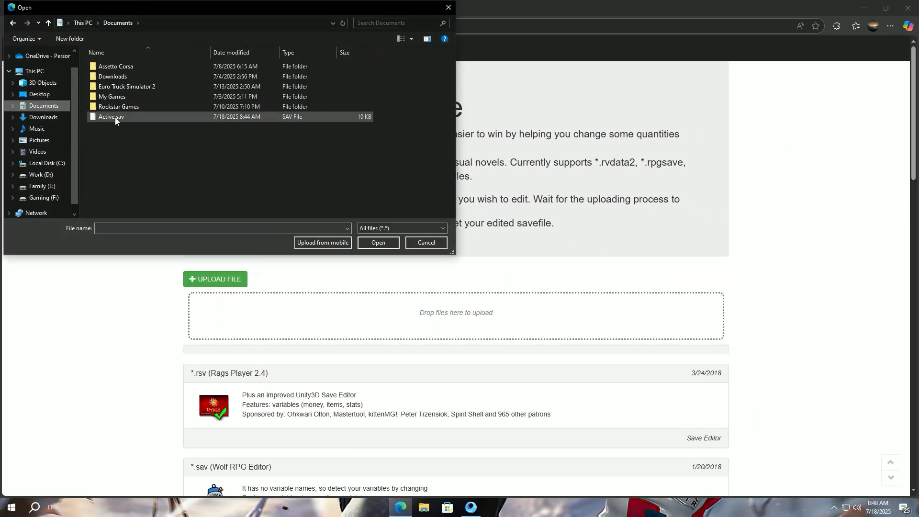
{"action": "left_click", "coordinate": [378, 242]}
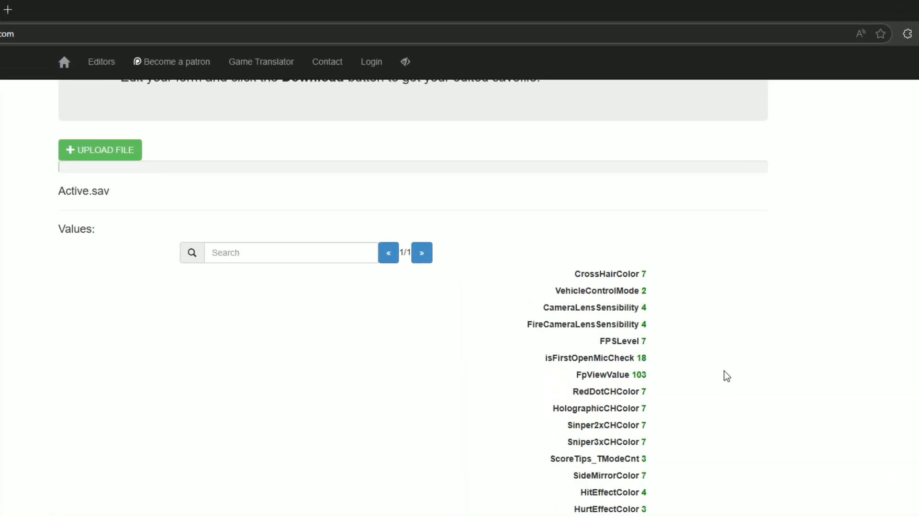
Enter 8 for FPSLevel, then update the Battle and Lobby graphics values
{"action": "left_click", "coordinate": [623, 340]}
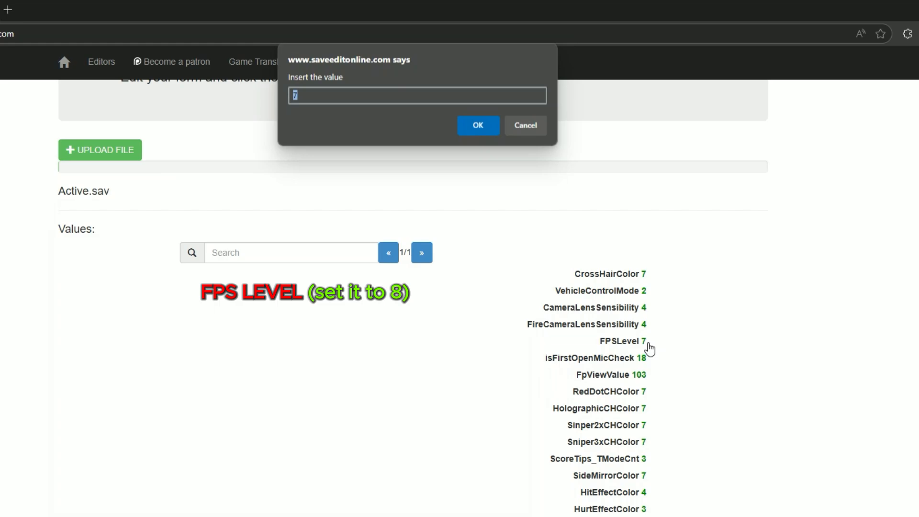
{"action": "type", "text": "8"}
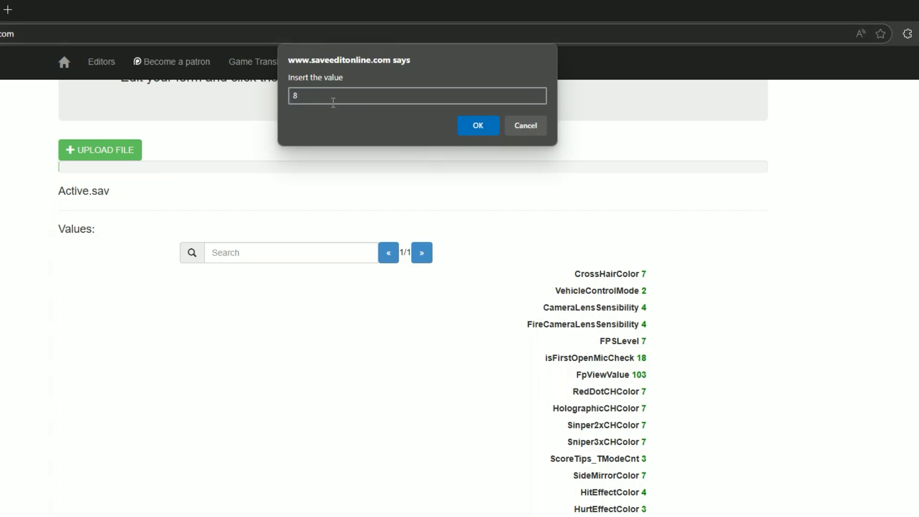
{"action": "left_click", "coordinate": [477, 125]}
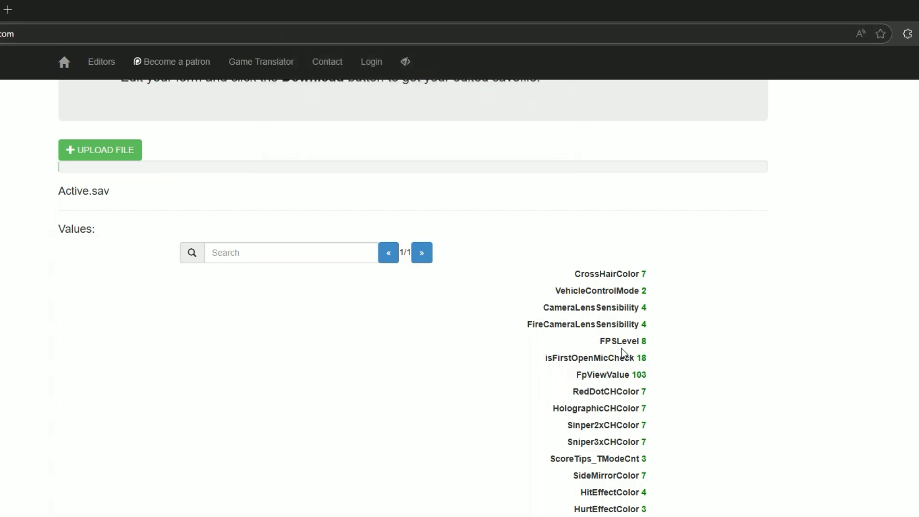
{"action": "scroll", "scroll_direction": "down", "scroll_amount": 3}
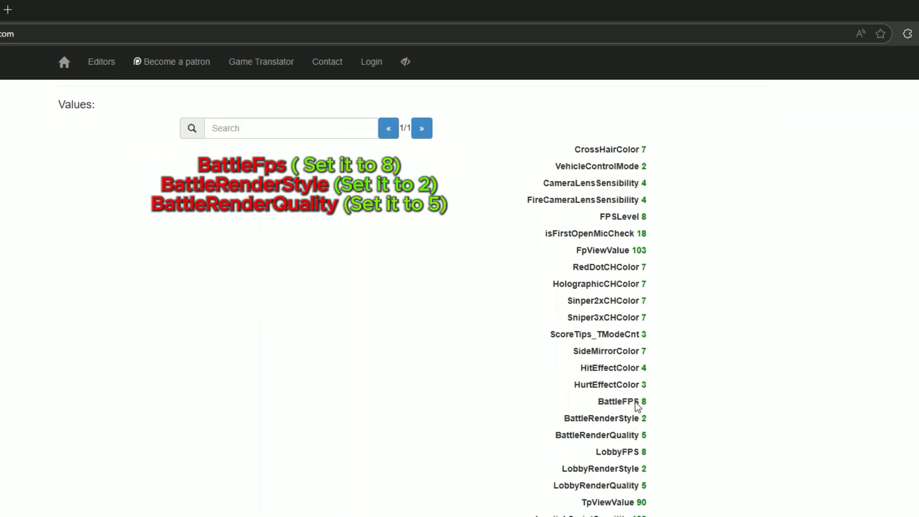
{"action": "left_click", "coordinate": [622, 402]}
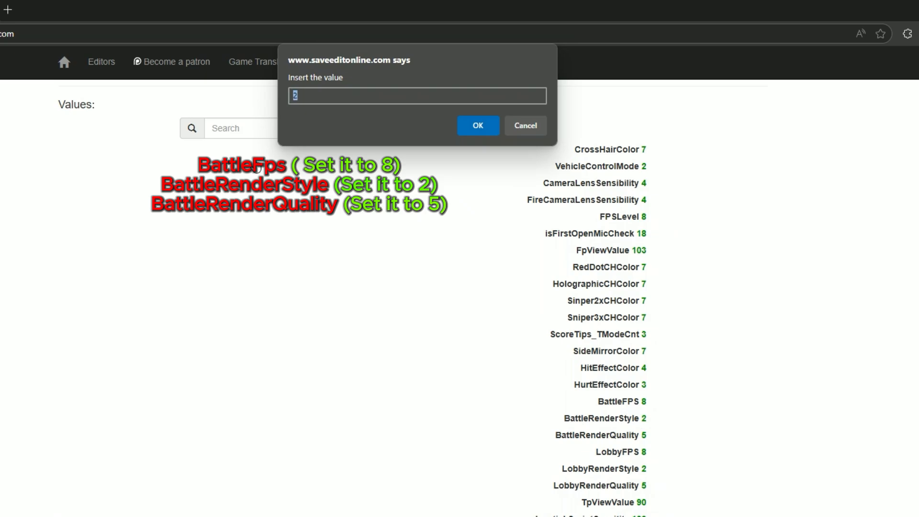
{"action": "left_click", "coordinate": [476, 126]}
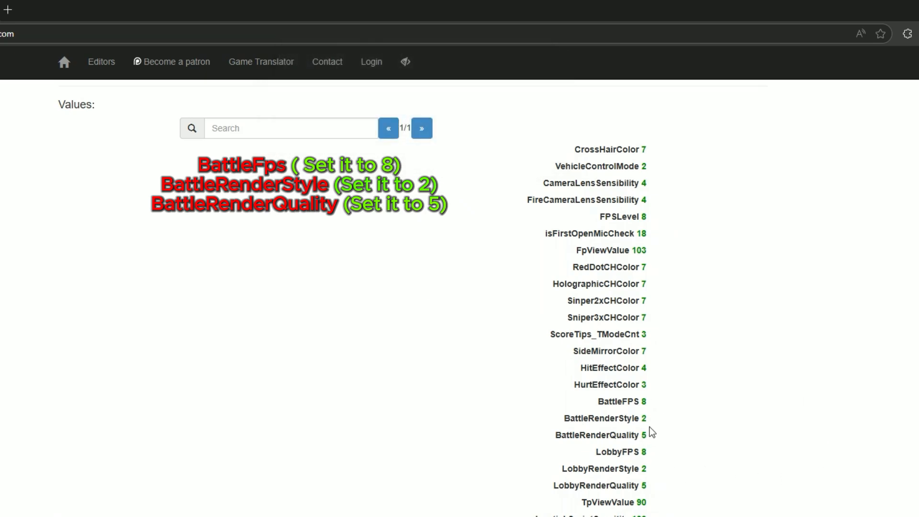
{"action": "scroll", "scroll_direction": "down", "scroll_amount": 3}
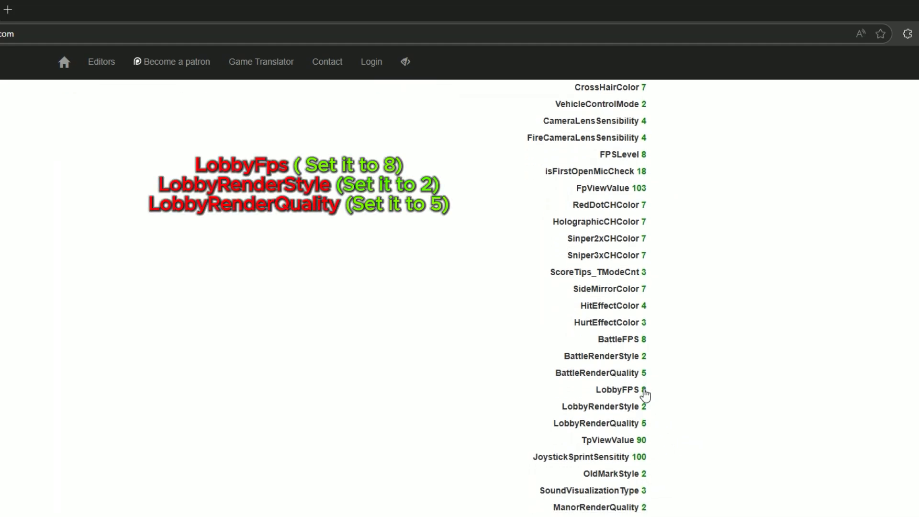
{"action": "left_click", "coordinate": [644, 390]}
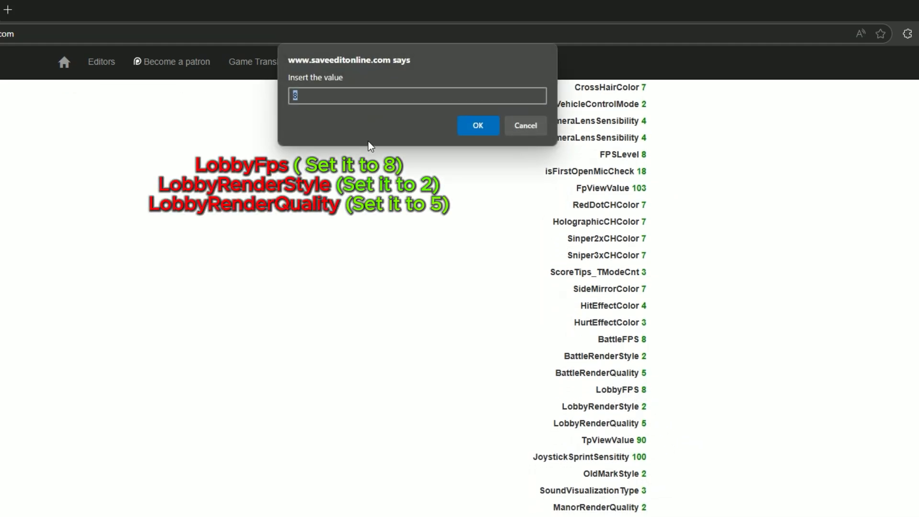
{"action": "left_click", "coordinate": [477, 125]}
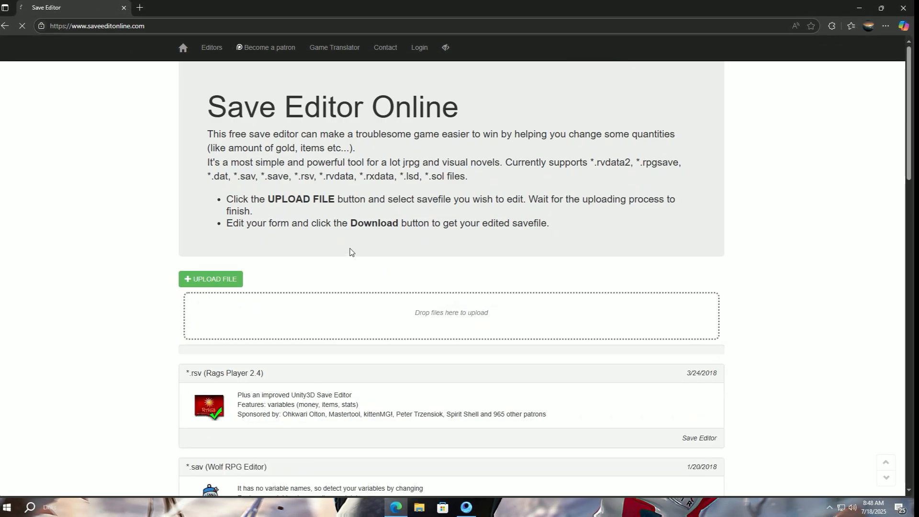
Copy the edited Desktop Active.sav into F: TxGameDownload\MobileGamePCShared, replacing the existing file
{"action": "left_click", "coordinate": [855, 26]}
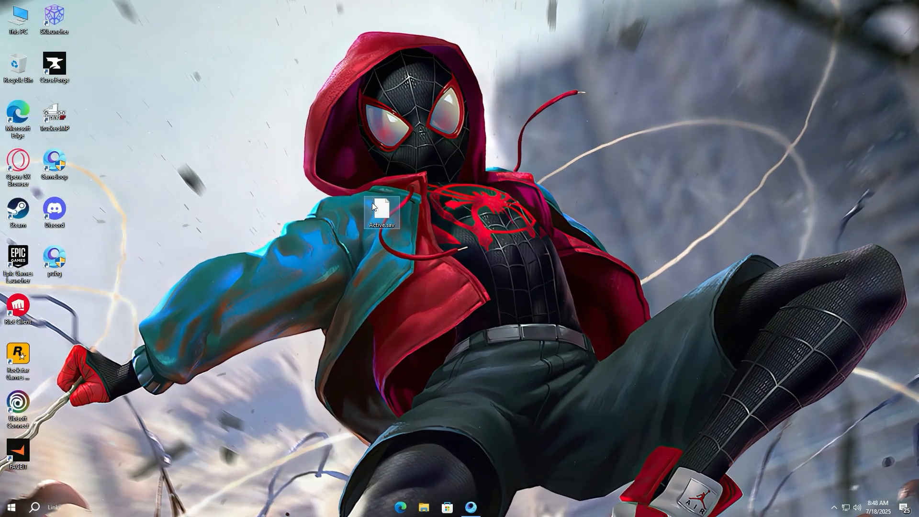
{"action": "right_click", "coordinate": [382, 210]}
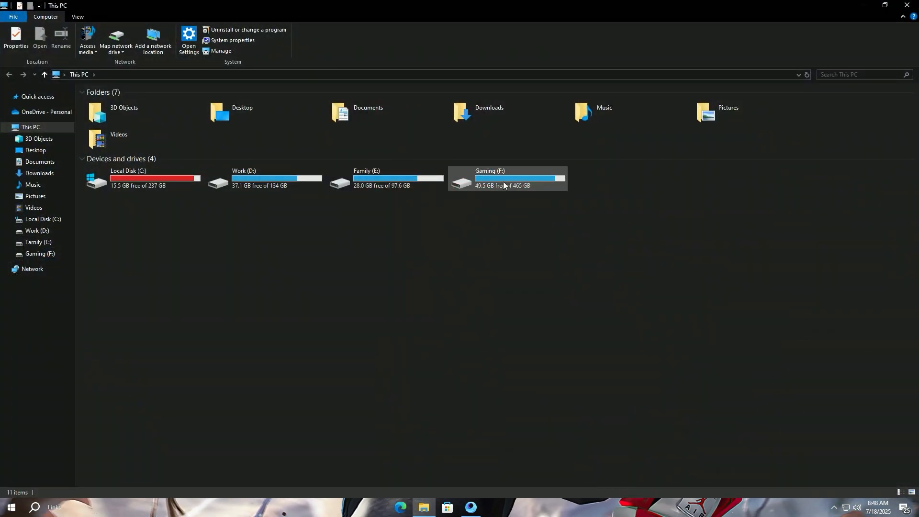
{"action": "double_click", "coordinate": [488, 178]}
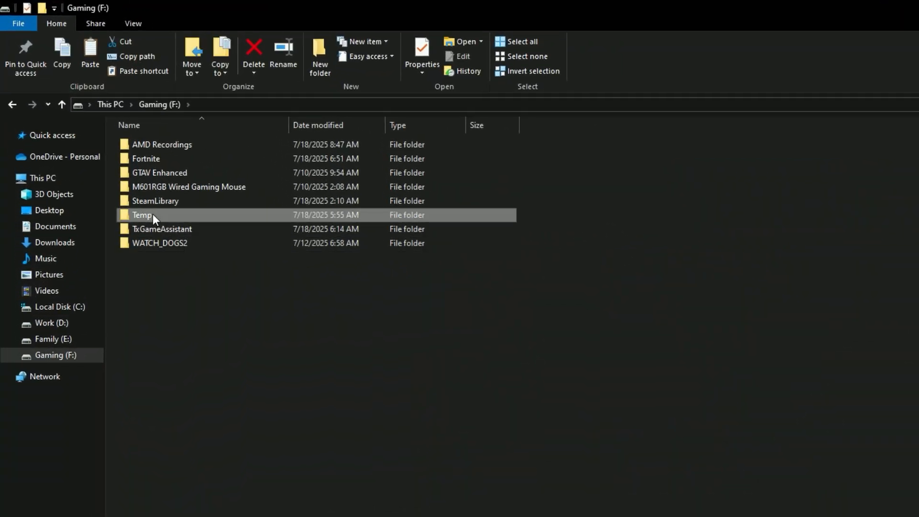
{"action": "double_click", "coordinate": [142, 214]}
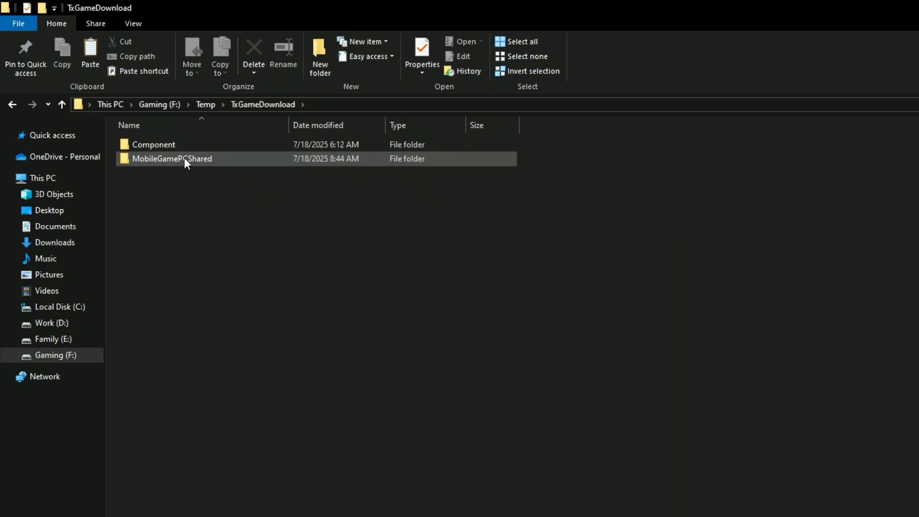
{"action": "double_click", "coordinate": [173, 159]}
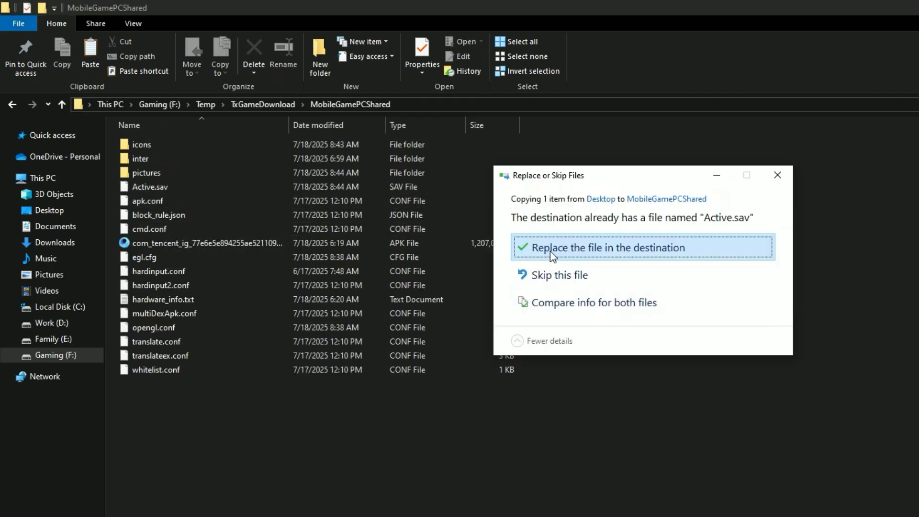
{"action": "left_click", "coordinate": [609, 247]}
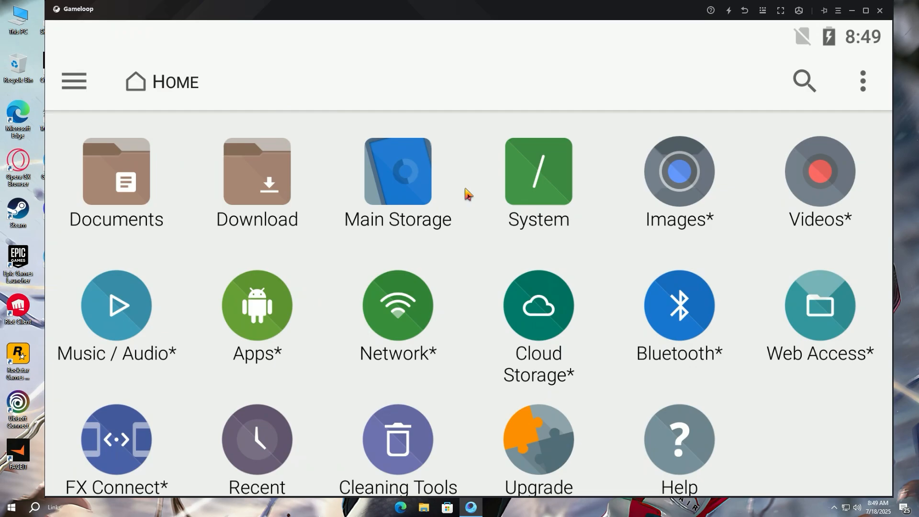
{"action": "mouse_move", "coordinate": [530, 186]}
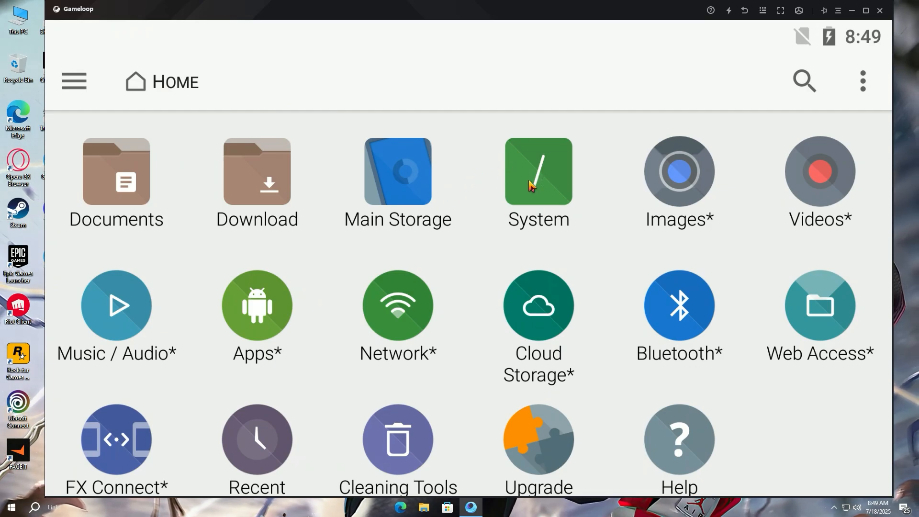
Open System > data > share1 and cut the updated Active.sav
{"action": "left_click", "coordinate": [537, 171]}
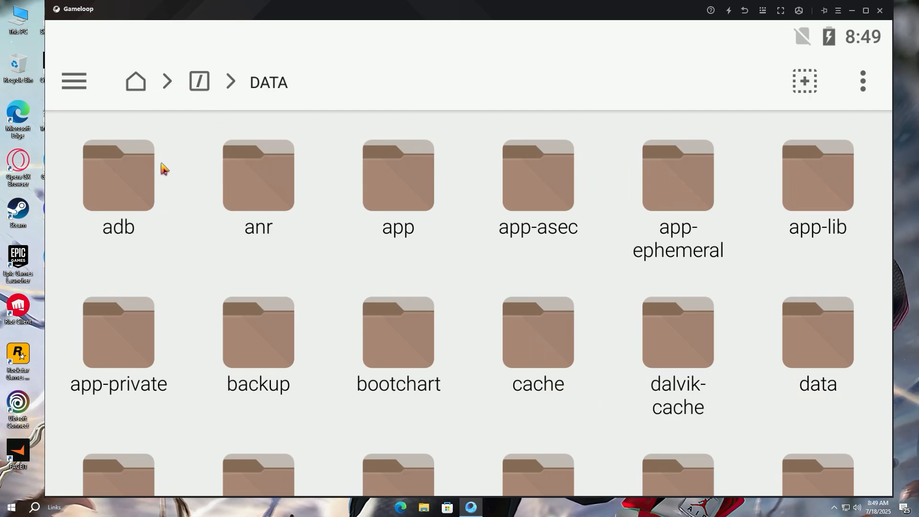
{"action": "scroll", "scroll_direction": "down", "scroll_amount": 3}
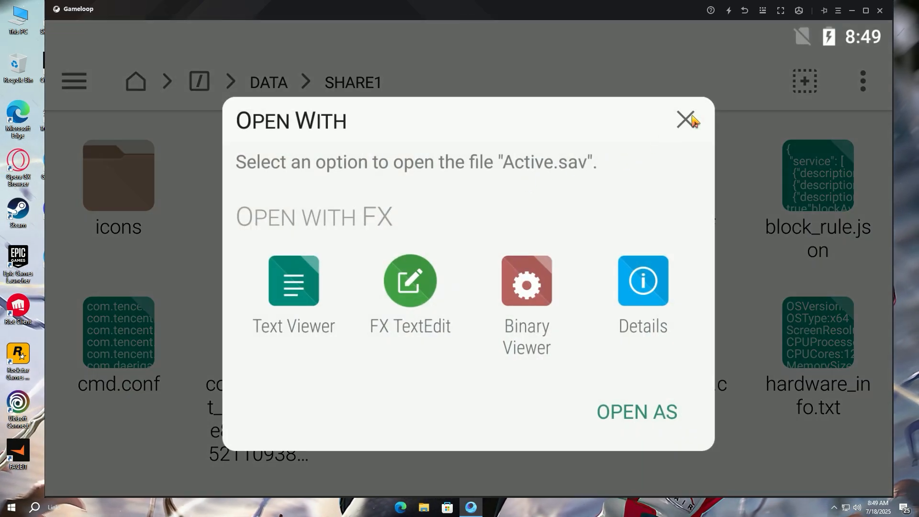
{"action": "left_click", "coordinate": [683, 120]}
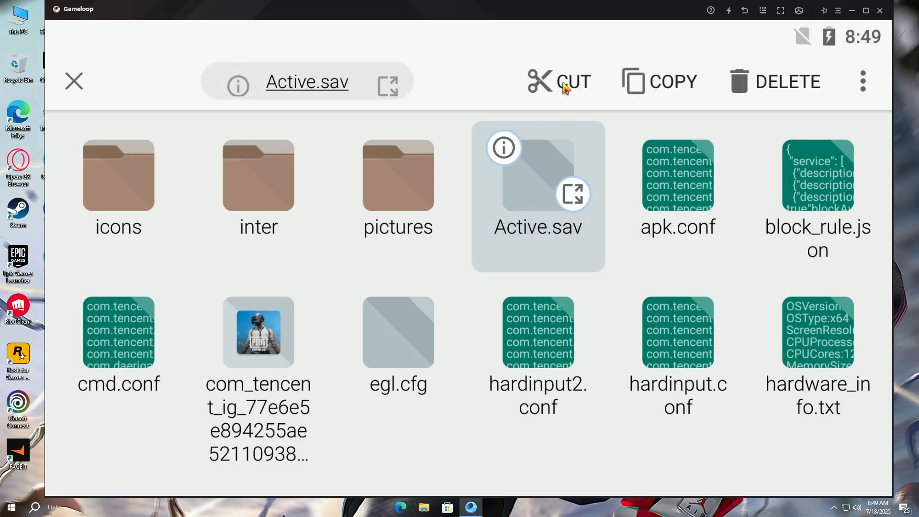
{"action": "left_click", "coordinate": [558, 81]}
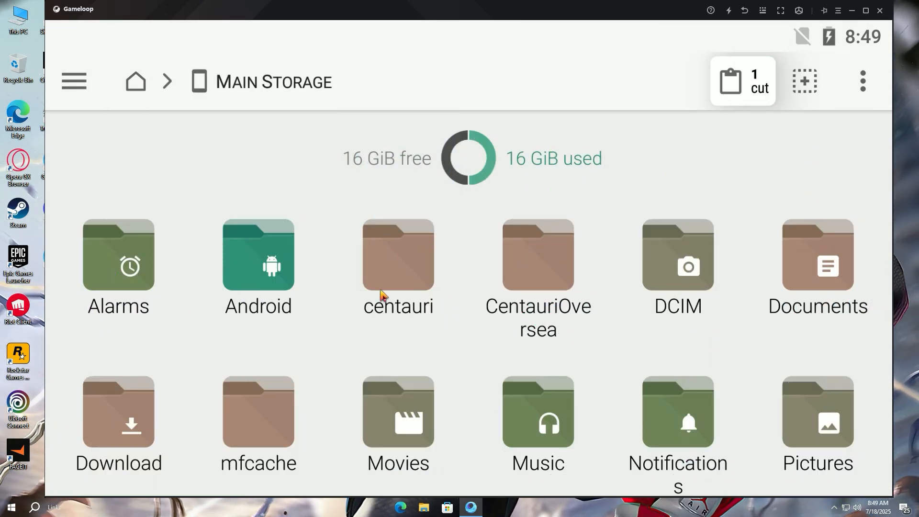
Browse Android > data > com.tencent.ig down to Saved > SaveGames and paste Active.sav
{"action": "double_click", "coordinate": [258, 256]}
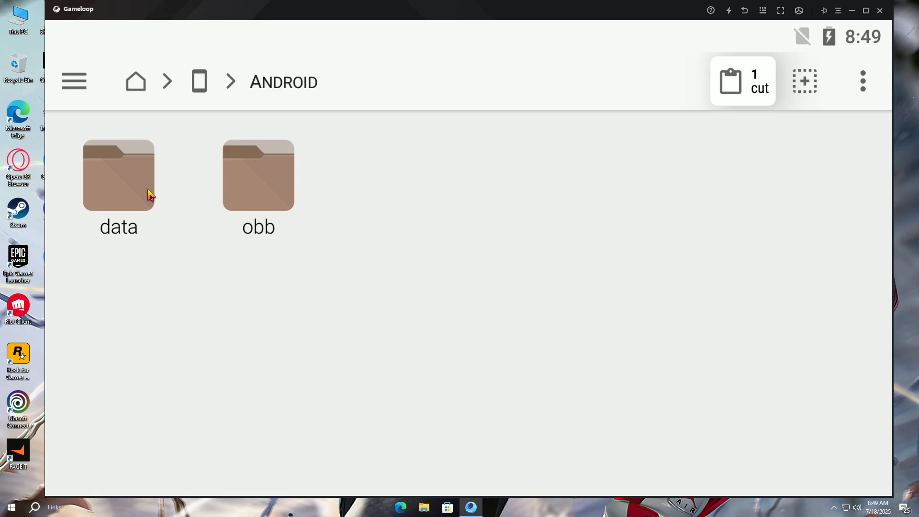
{"action": "double_click", "coordinate": [117, 174]}
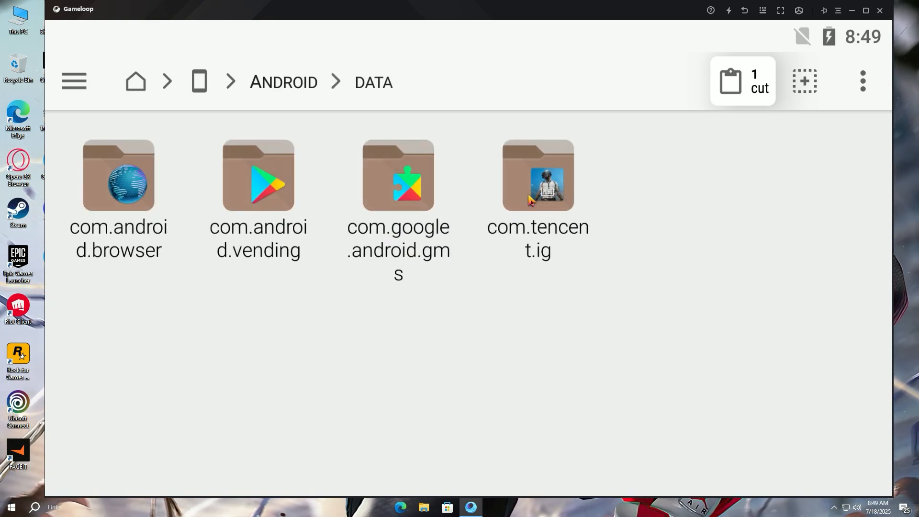
{"action": "double_click", "coordinate": [536, 176]}
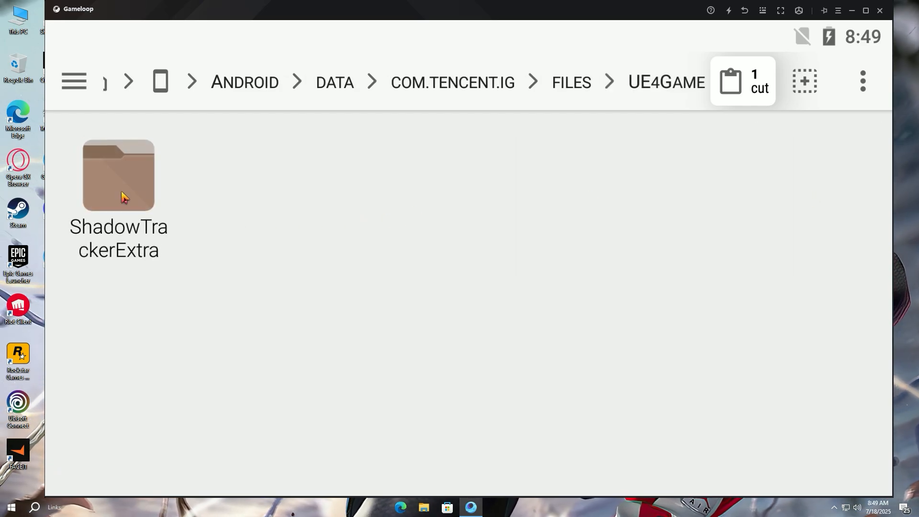
{"action": "double_click", "coordinate": [118, 174]}
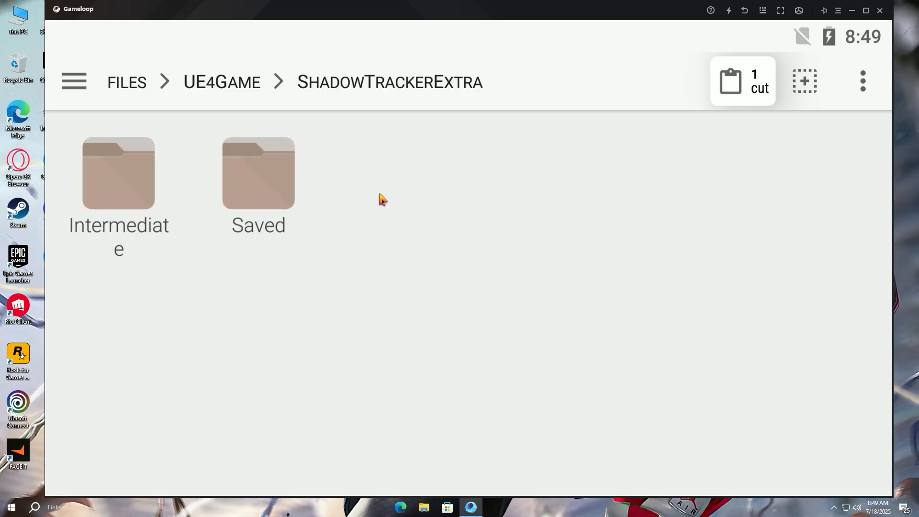
{"action": "double_click", "coordinate": [258, 175]}
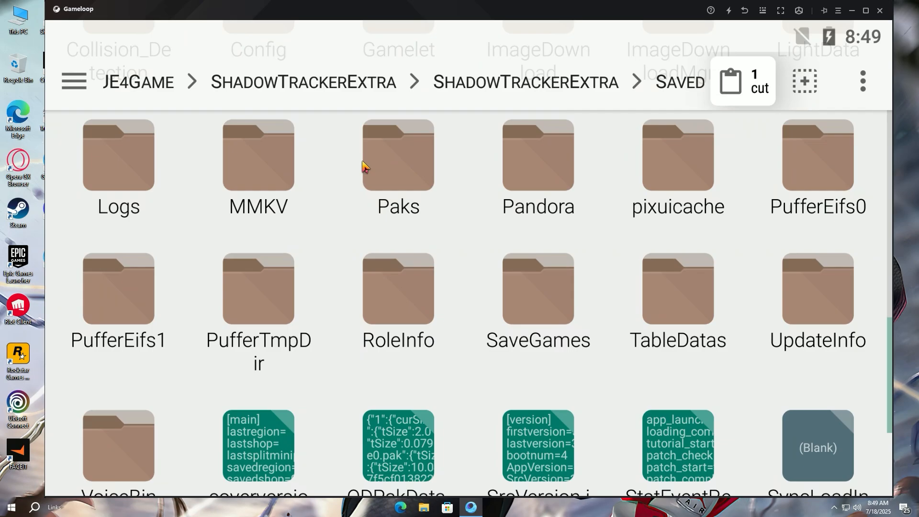
{"action": "scroll", "scroll_direction": "down", "scroll_amount": 3}
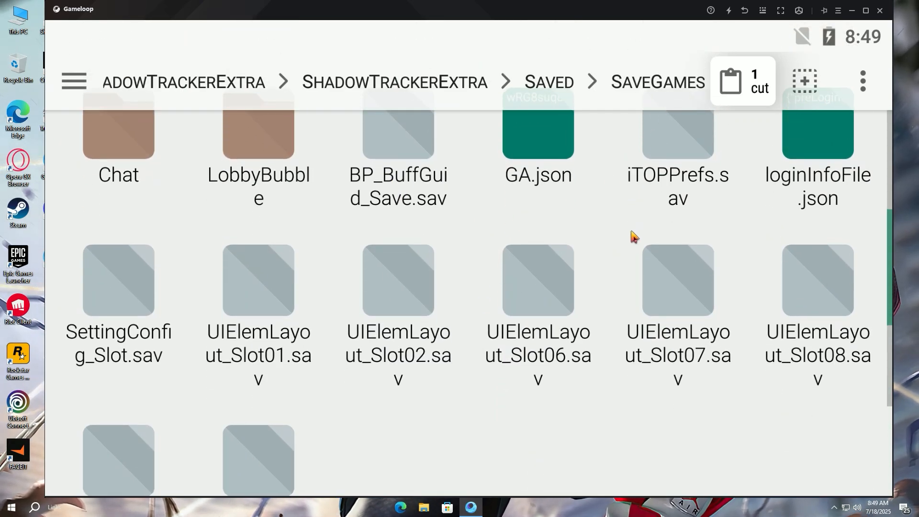
{"action": "left_click", "coordinate": [742, 81]}
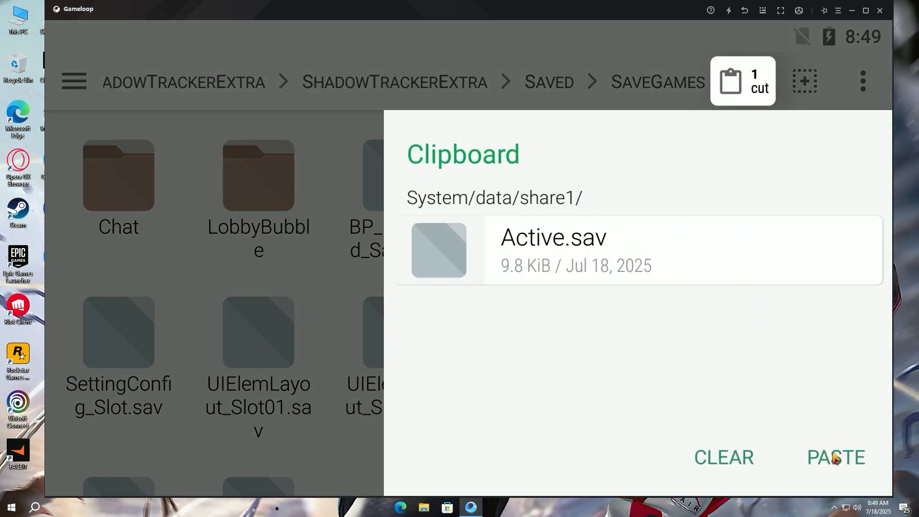
{"action": "left_click", "coordinate": [834, 457]}
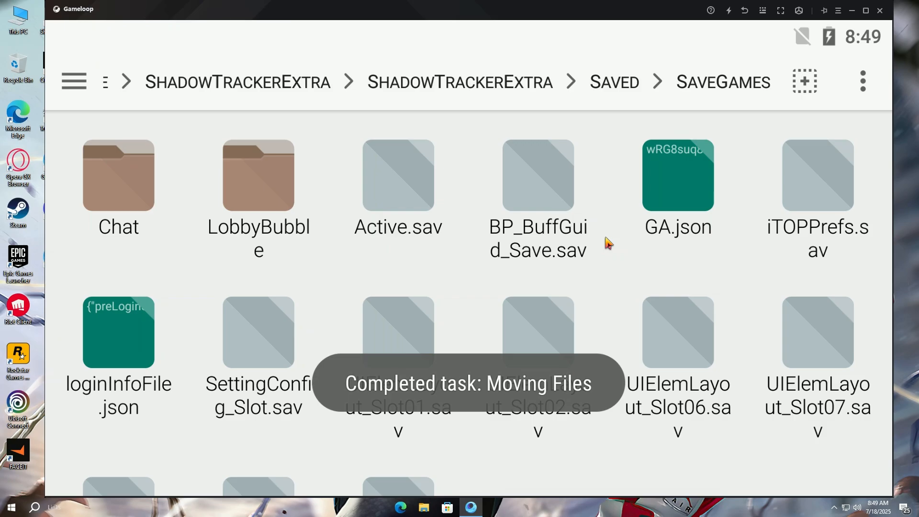
{"action": "mouse_move", "coordinate": [741, 13]}
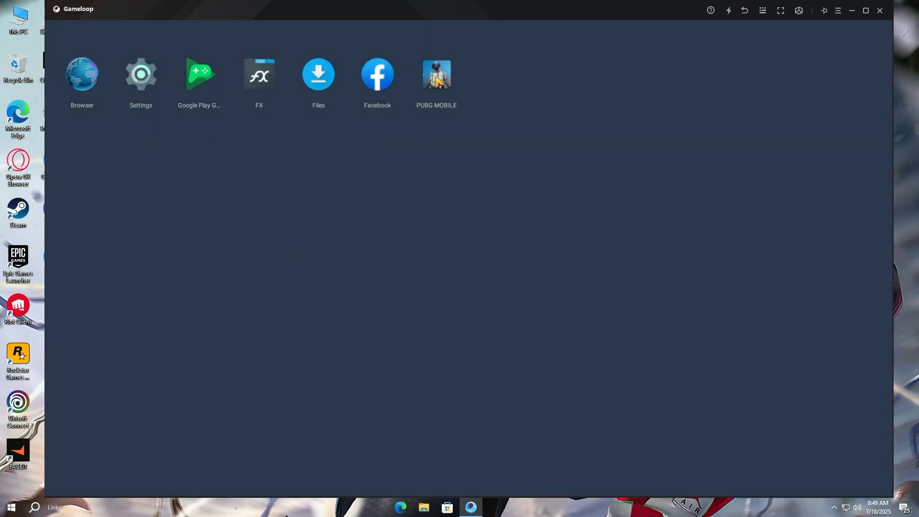
{"action": "mouse_move", "coordinate": [546, 293]}
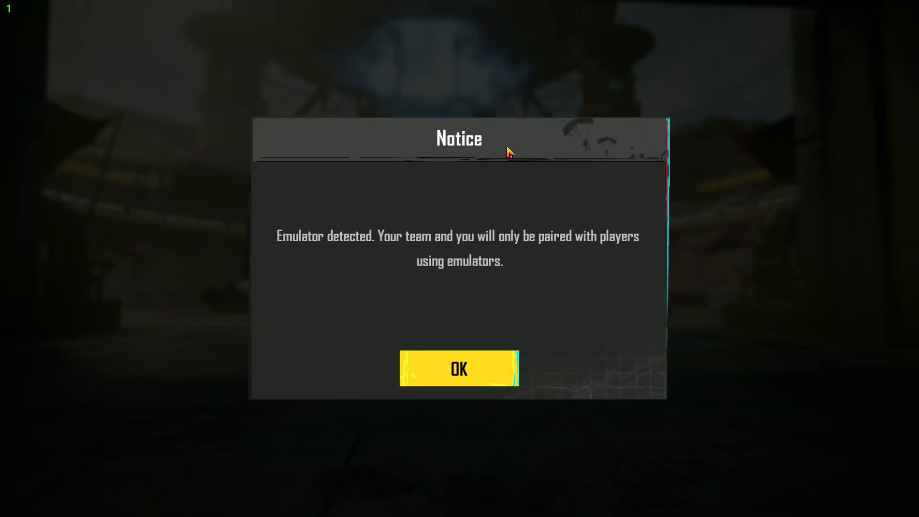
Dismiss the emulator-detected notice and close the Transformers event popup
{"action": "left_click", "coordinate": [459, 369]}
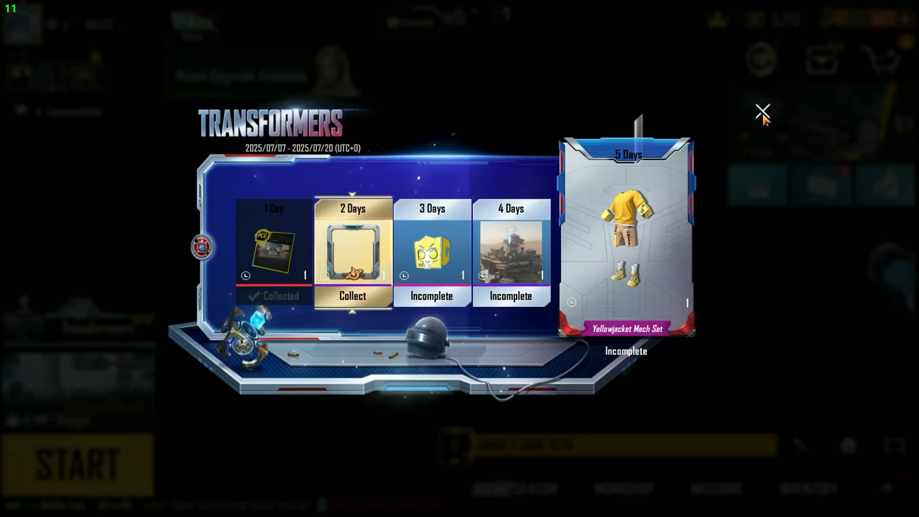
{"action": "left_click", "coordinate": [762, 111]}
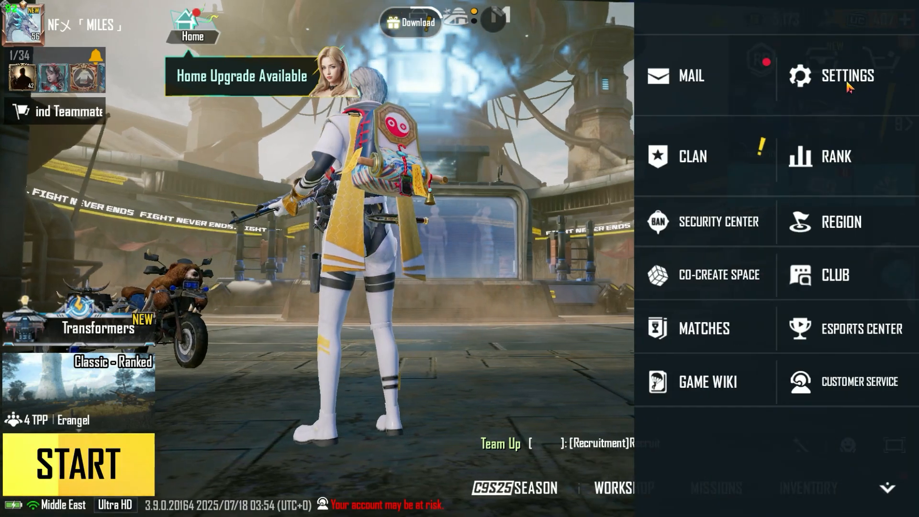
Check that Graphics shows Ultra HDR and High frame rate, then return to the lobby
{"action": "left_click", "coordinate": [846, 76]}
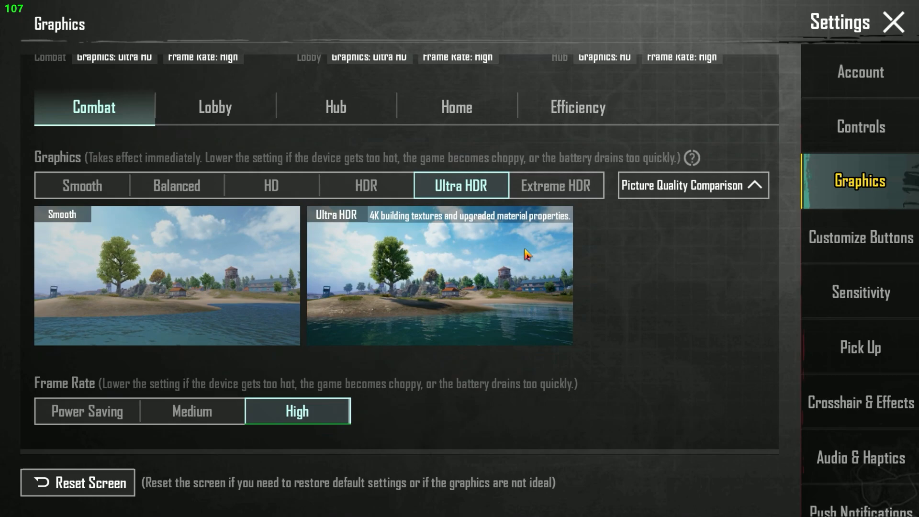
{"action": "scroll", "scroll_direction": "down", "scroll_amount": 3}
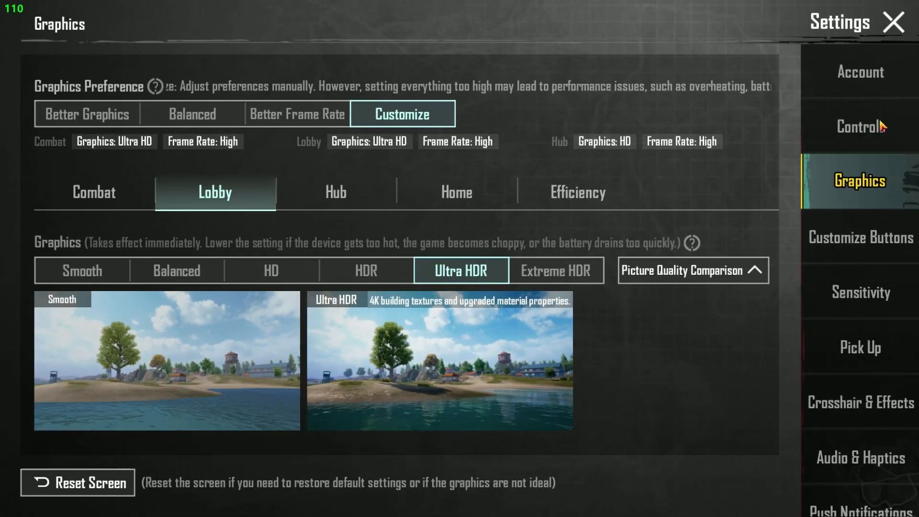
{"action": "left_click", "coordinate": [892, 22]}
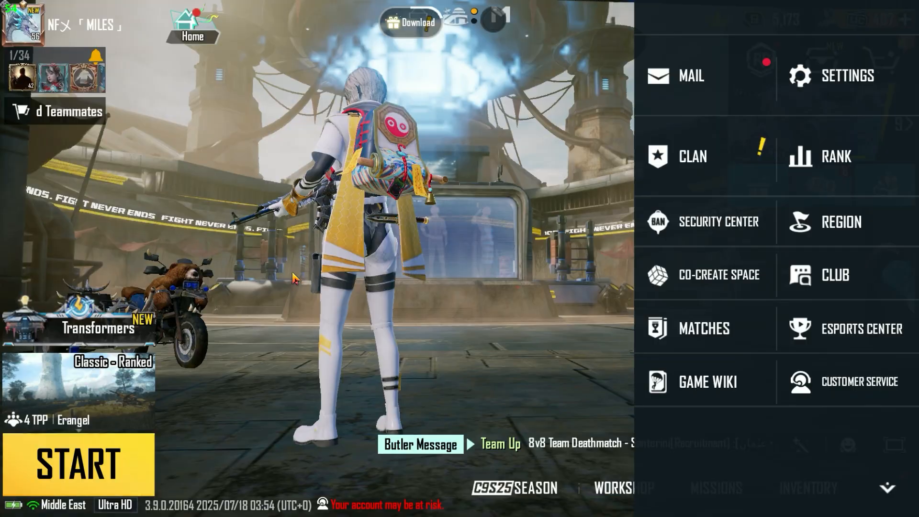
{"action": "left_click", "coordinate": [77, 462]}
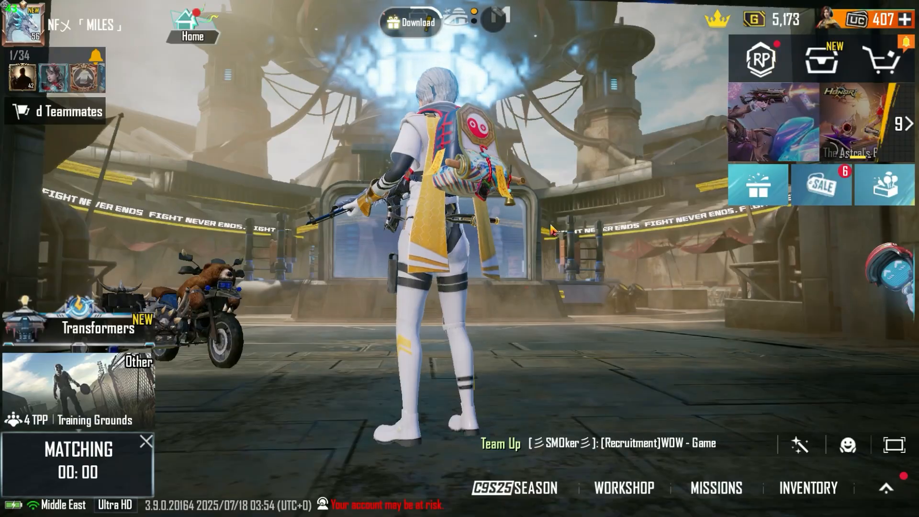